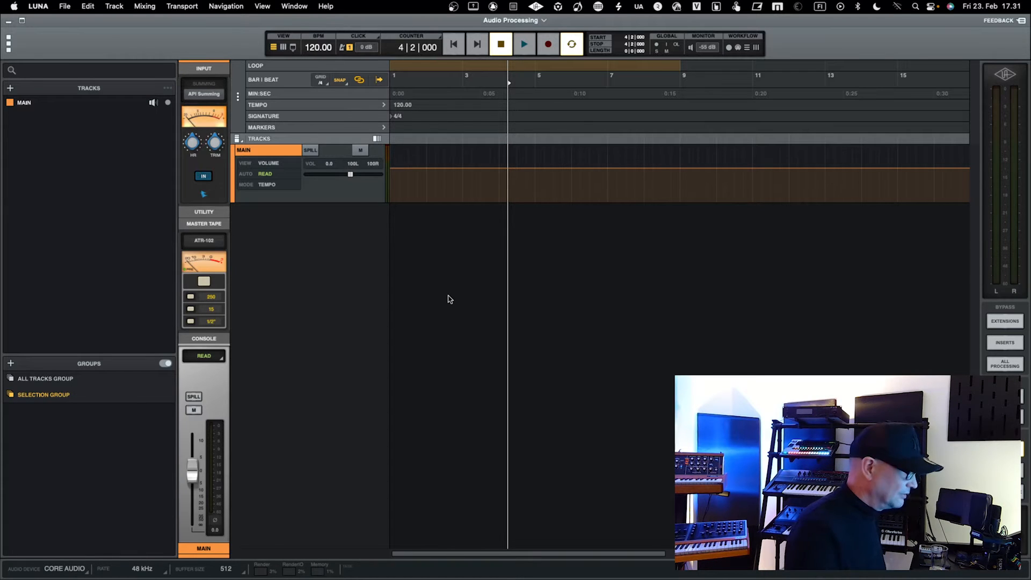
Add two stereo audio tracks with Tape and Console set to None.
click(10, 87)
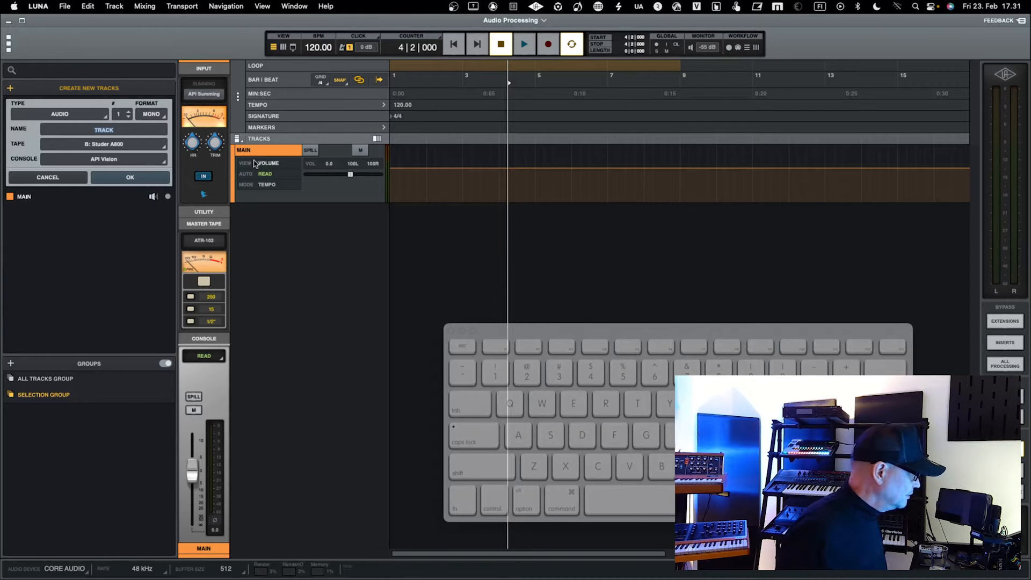
click(150, 114)
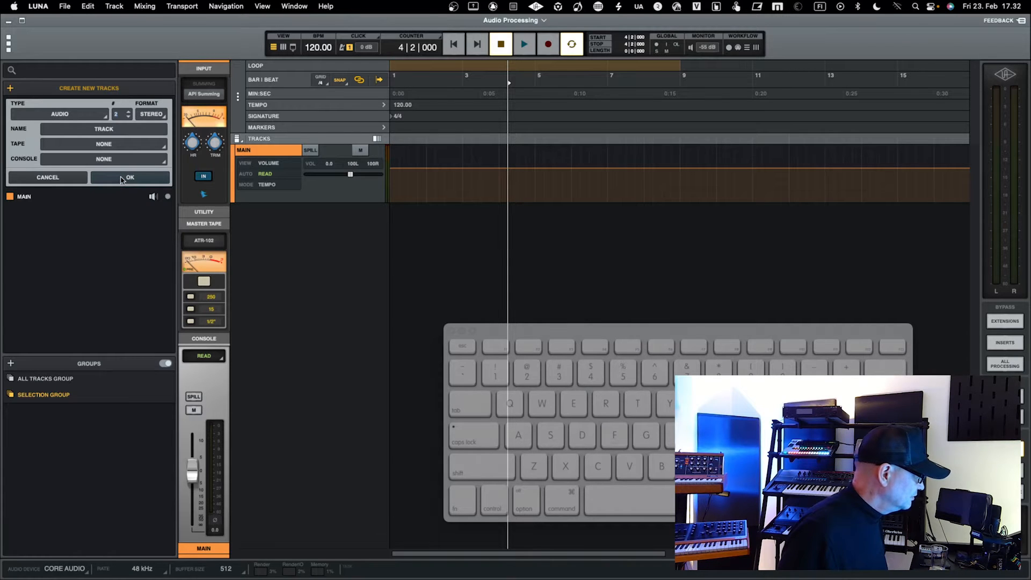
click(129, 177)
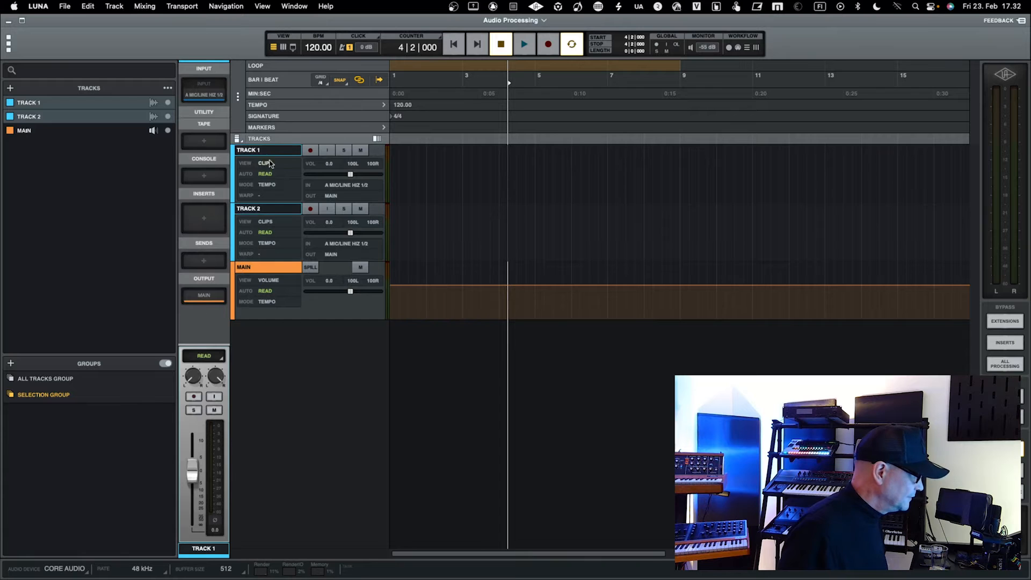
Rename the first new track AUDIO and the second KICK.
double_click(249, 150)
text(AUDIO)
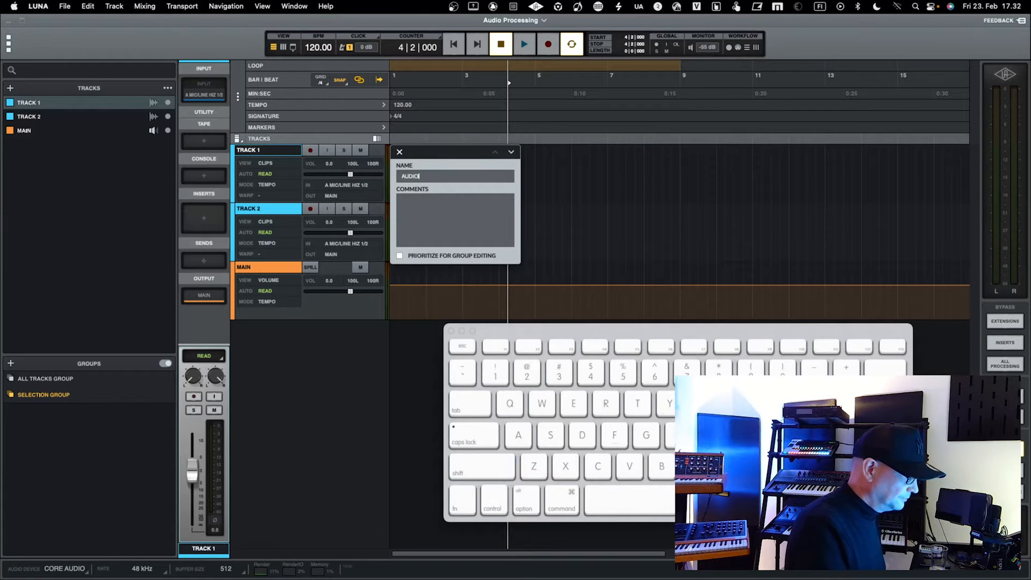
key(Return)
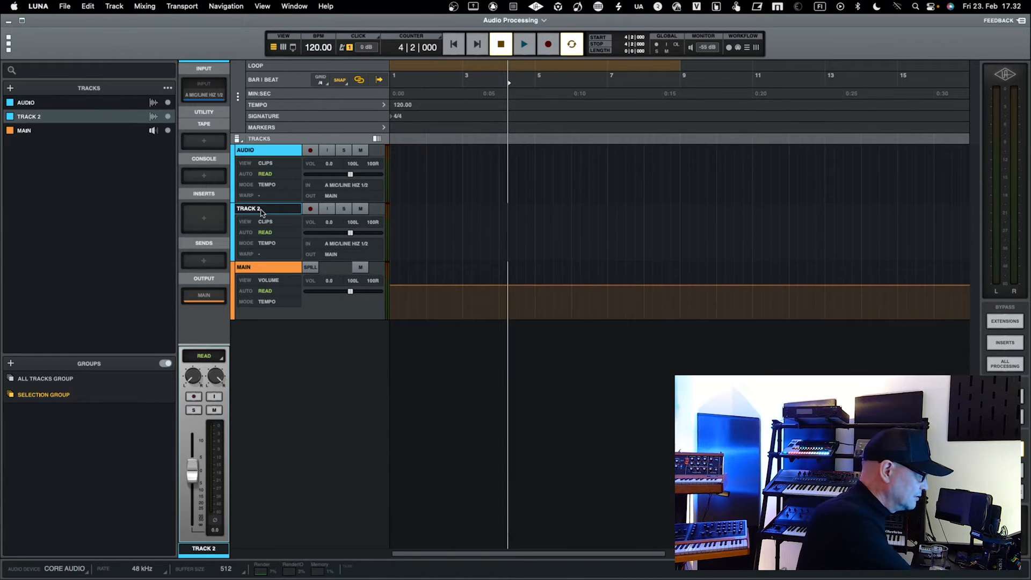
double_click(249, 208)
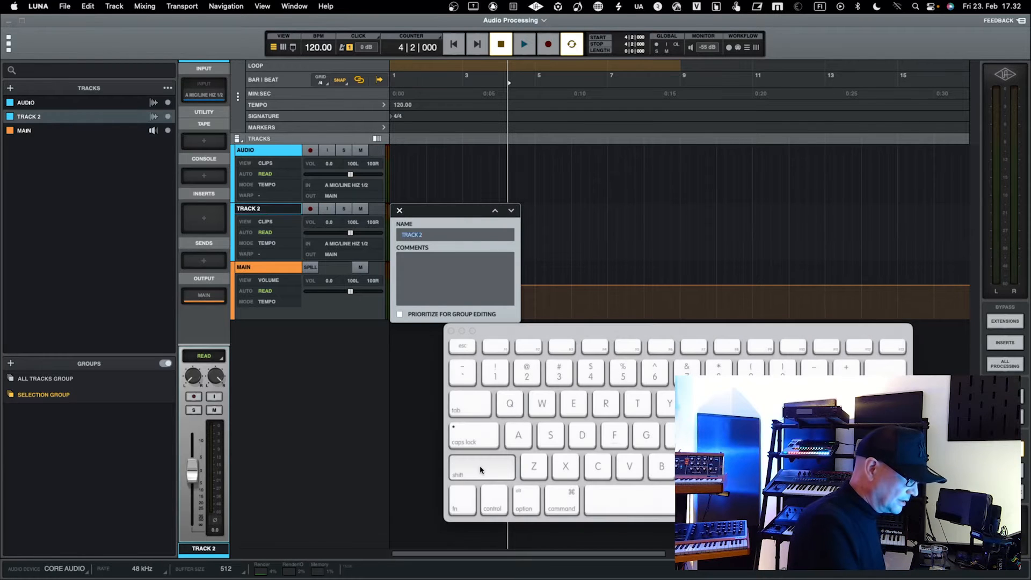
text(KICK)
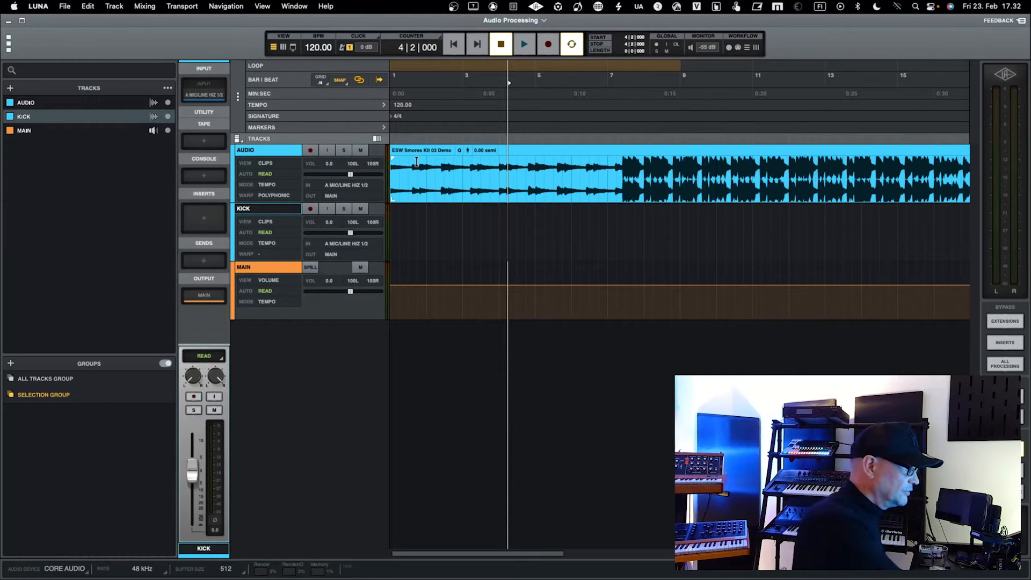
Play back the drum loop on the AUDIO track, then stop.
click(524, 45)
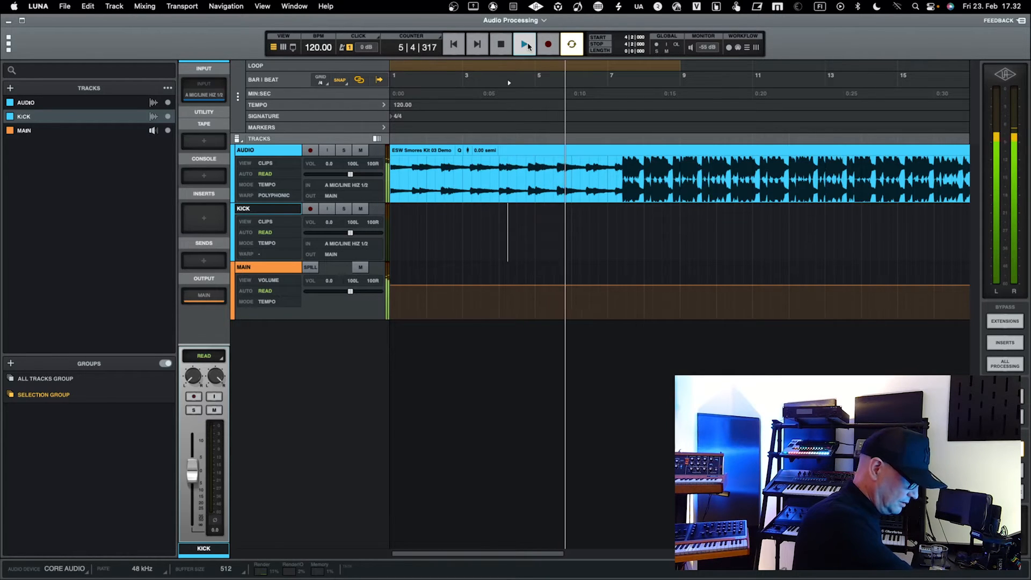
click(500, 44)
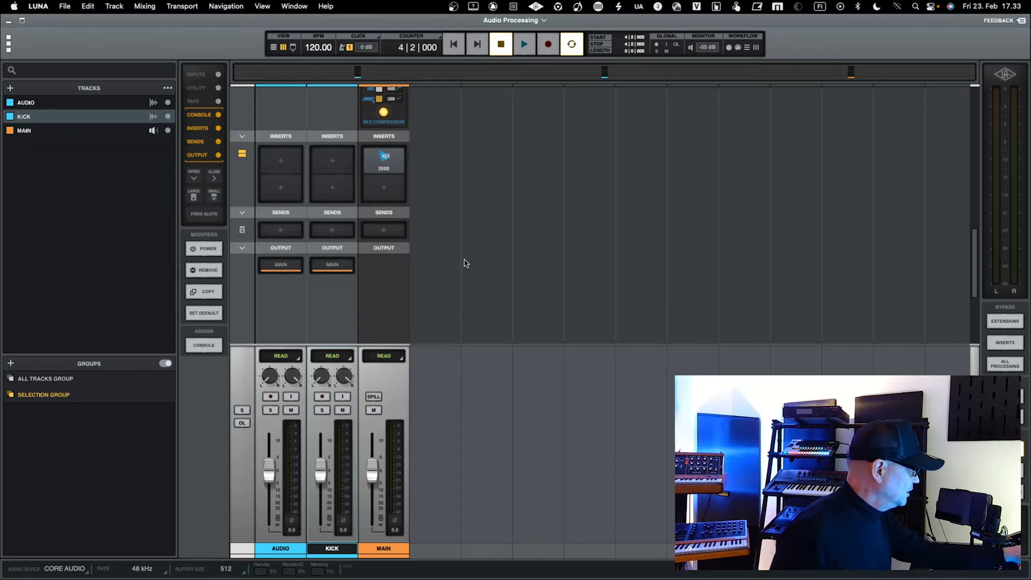
Add a bus named REVERB with summing, tape and console set to None.
click(10, 88)
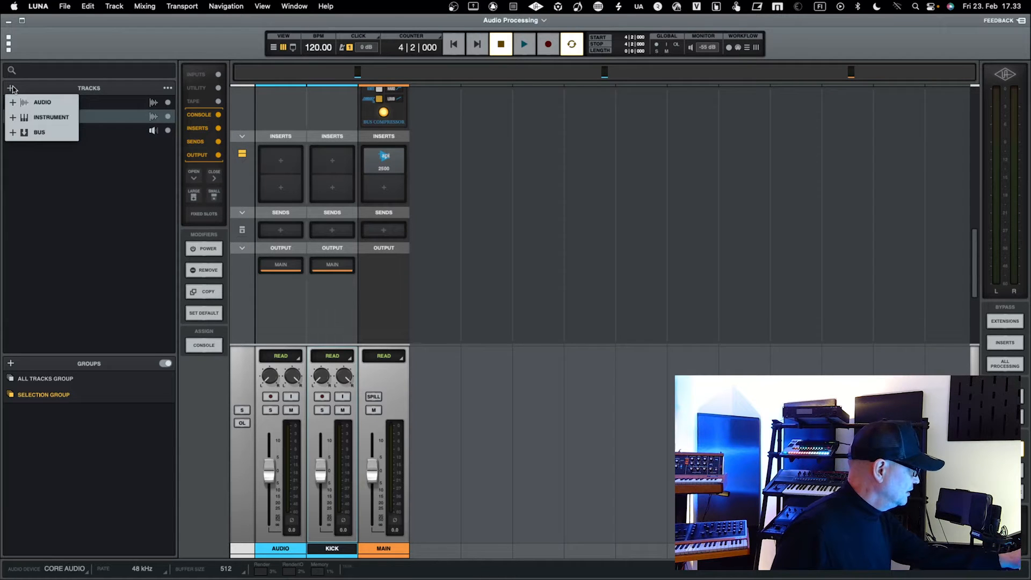
click(38, 133)
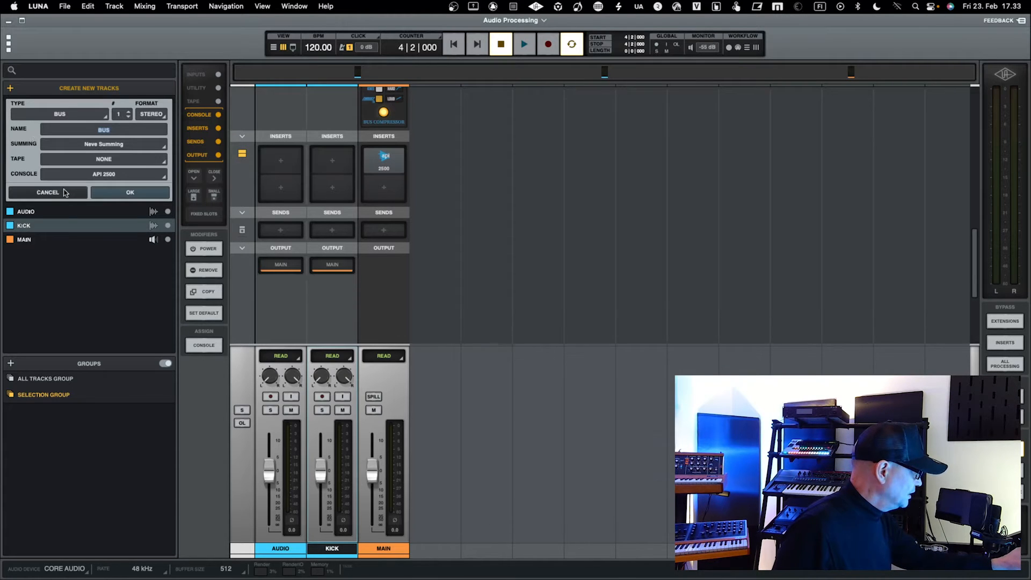
click(103, 143)
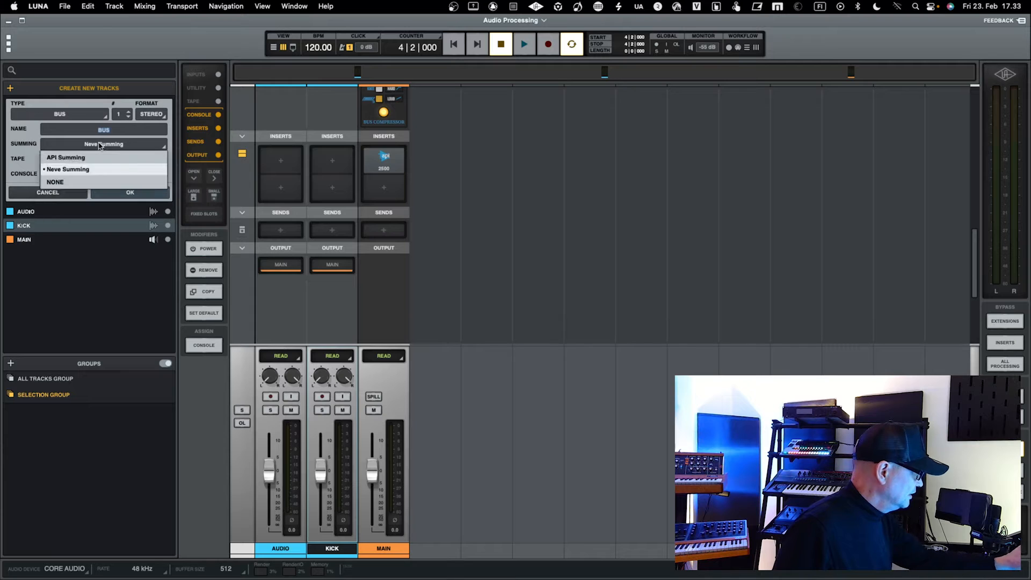
click(56, 182)
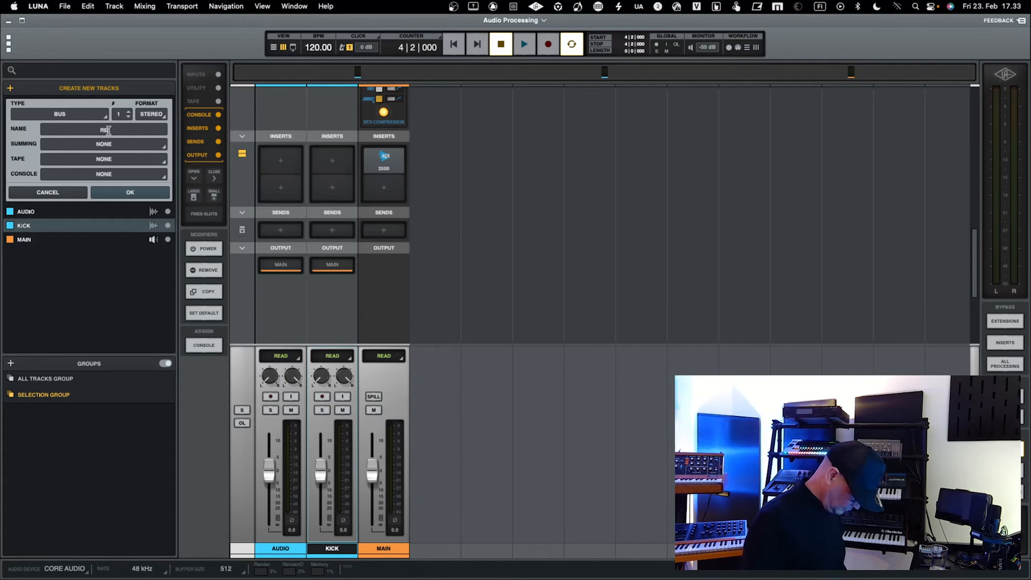
click(130, 193)
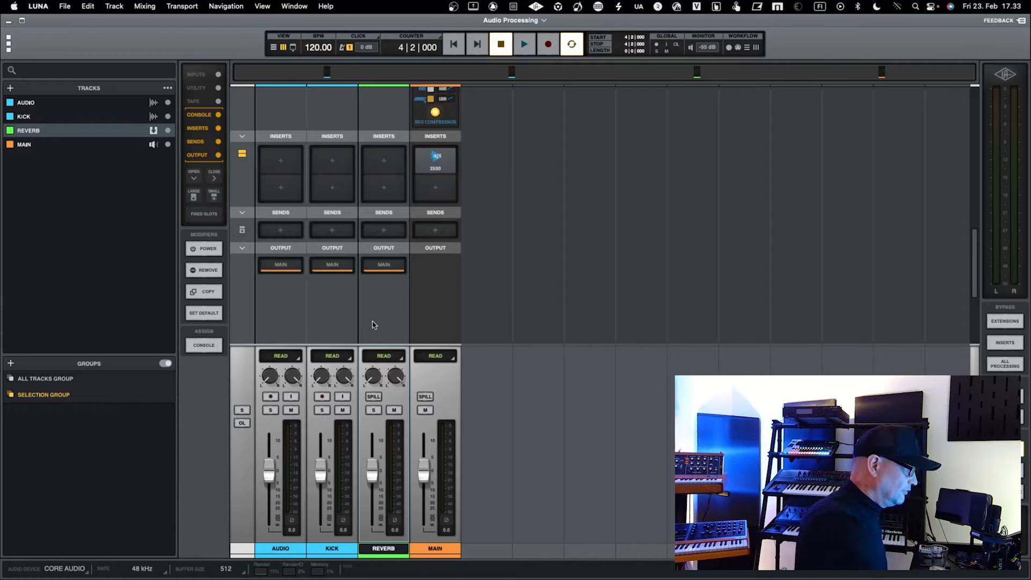
Insert ValhallaVintageVerb in the REVERB bus's first slot, found by searching 'val'.
click(383, 160)
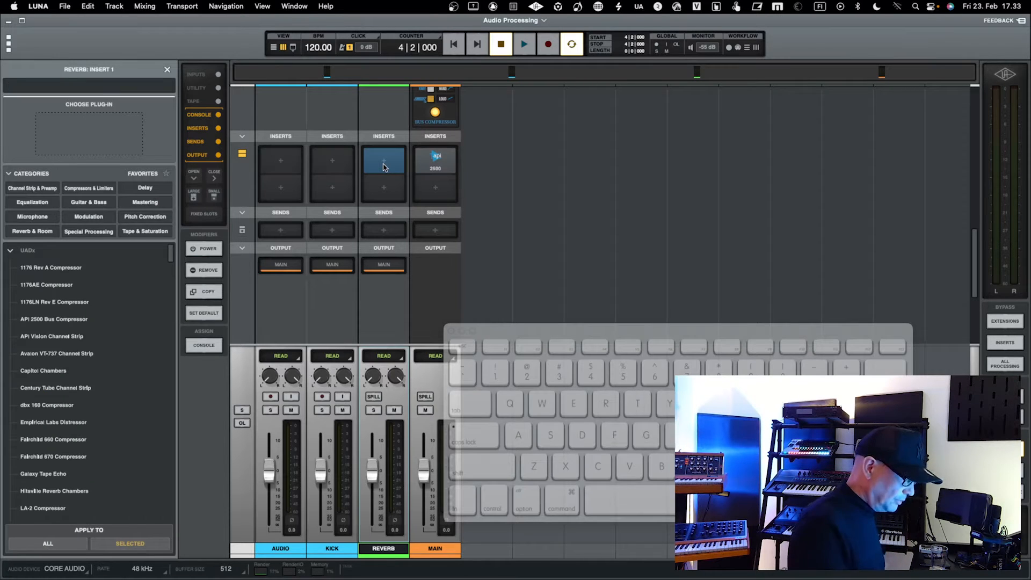
mouse_move(343, 173)
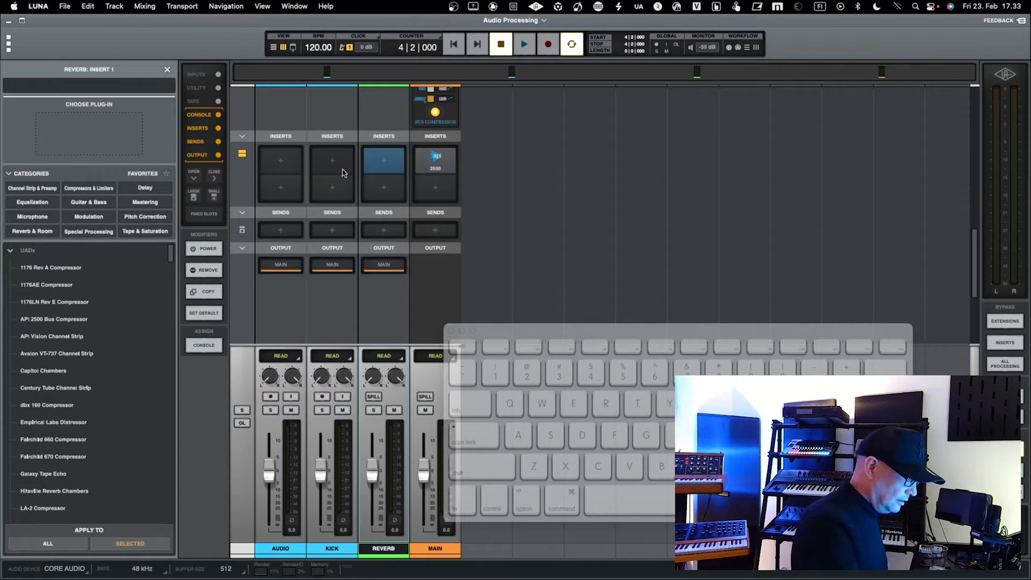
text(val)
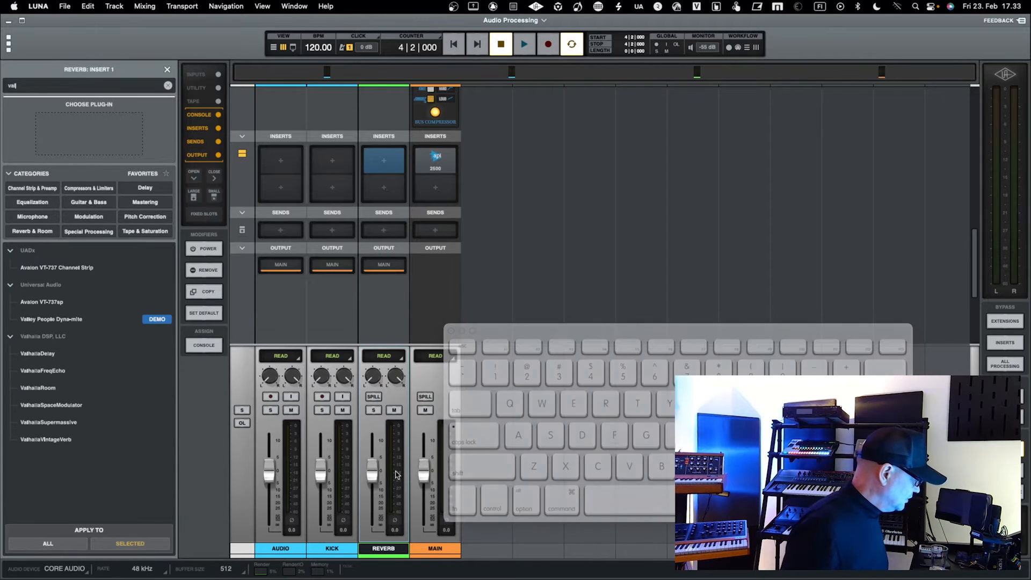
mouse_move(71, 427)
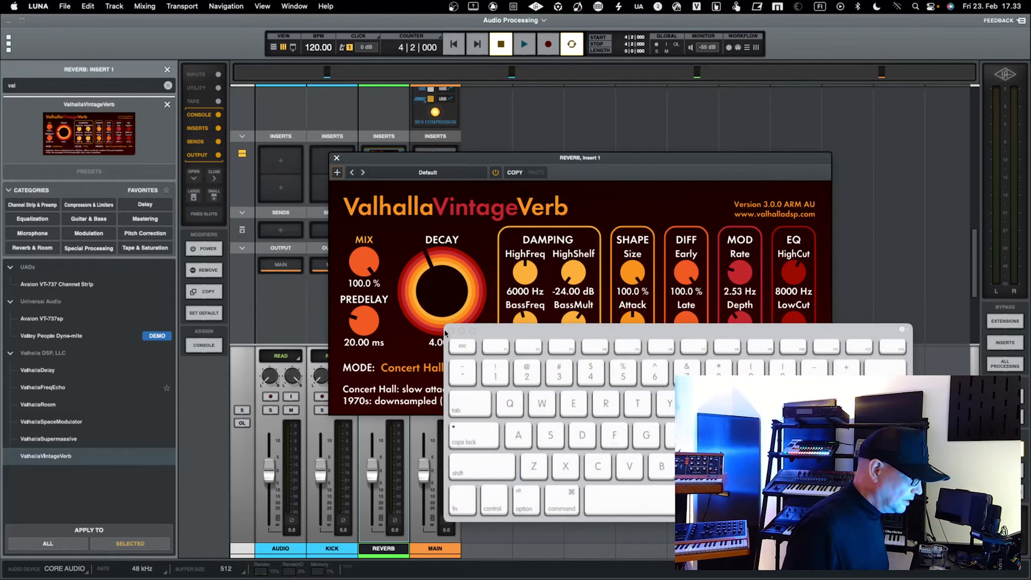
click(167, 69)
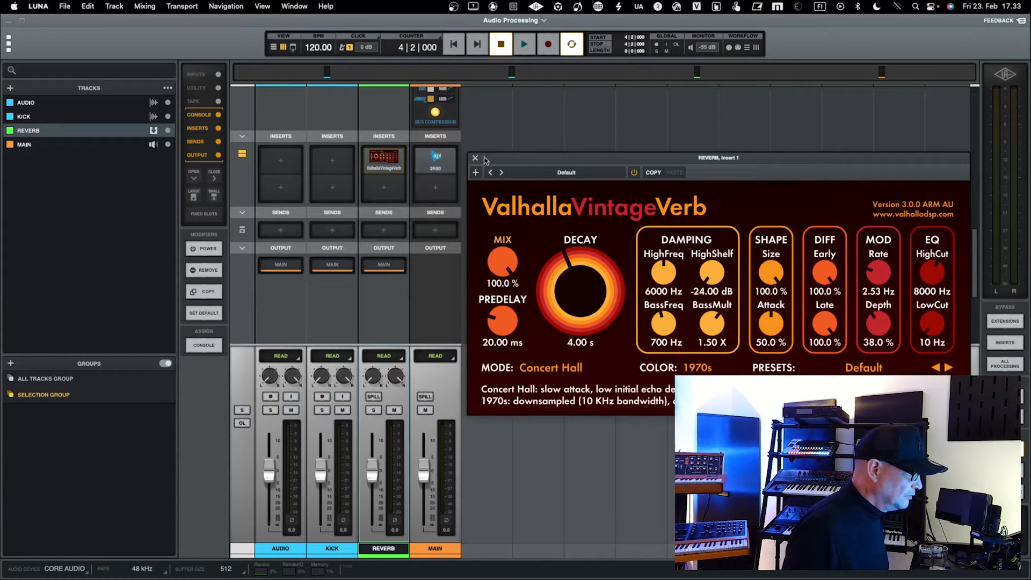
click(475, 159)
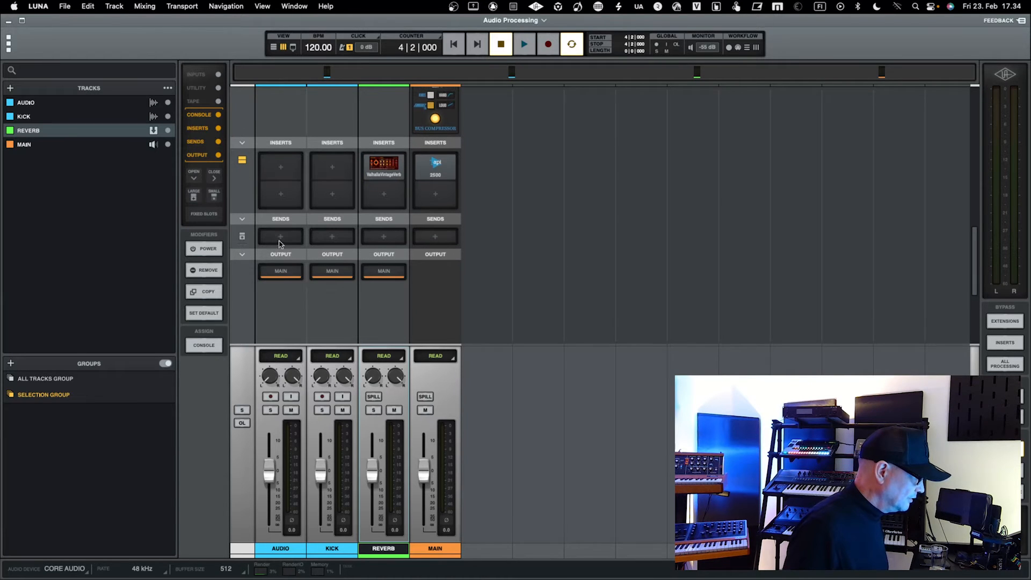
Add a REVERB send on Audio and audition it, toggling the send's mute during playback.
click(281, 237)
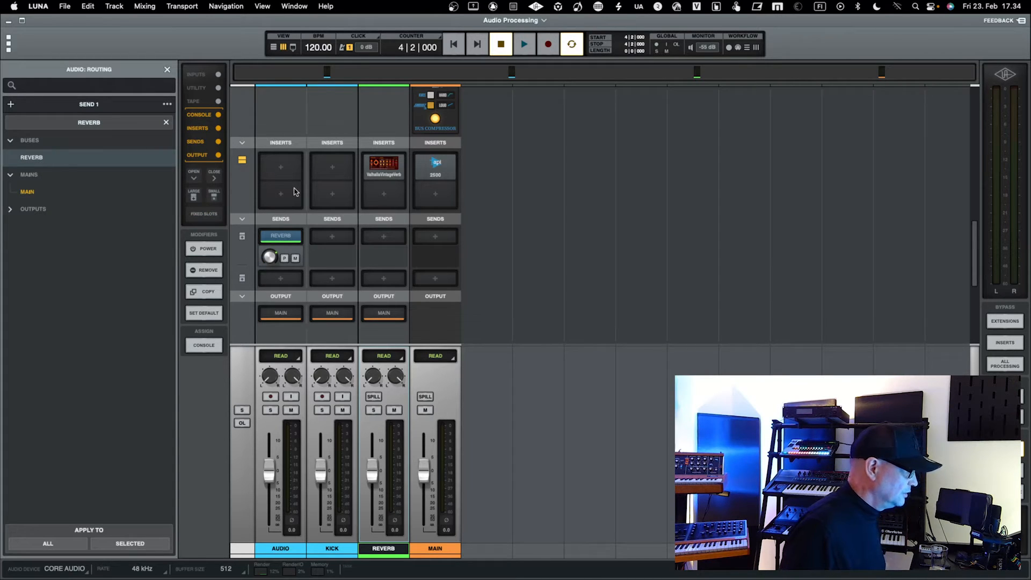
click(524, 44)
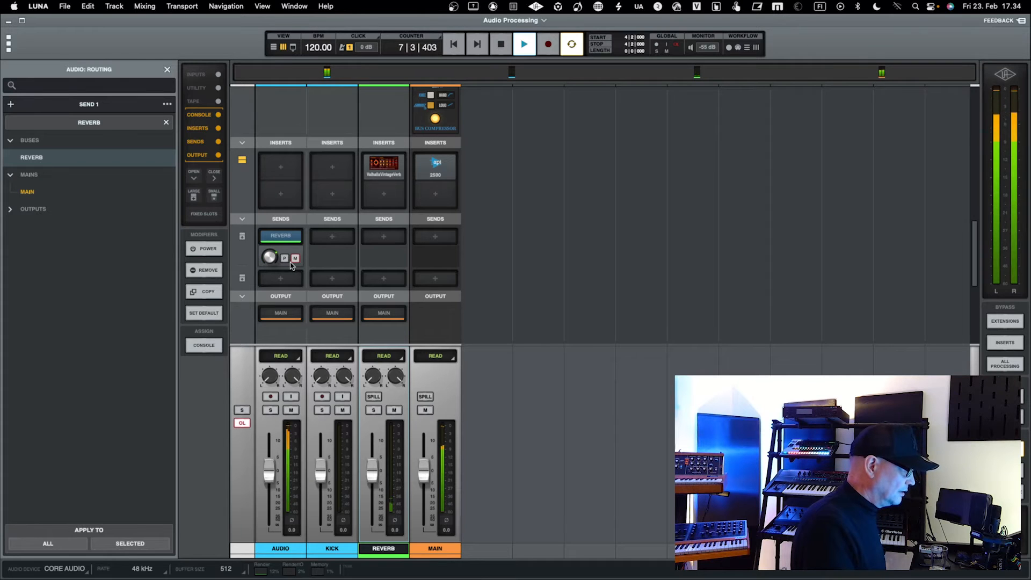
click(523, 45)
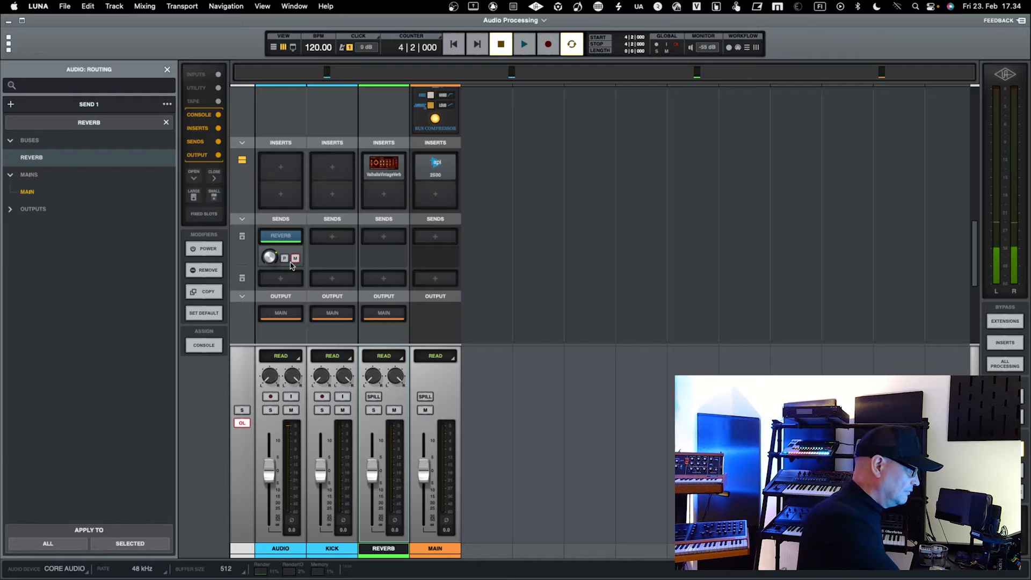
click(295, 257)
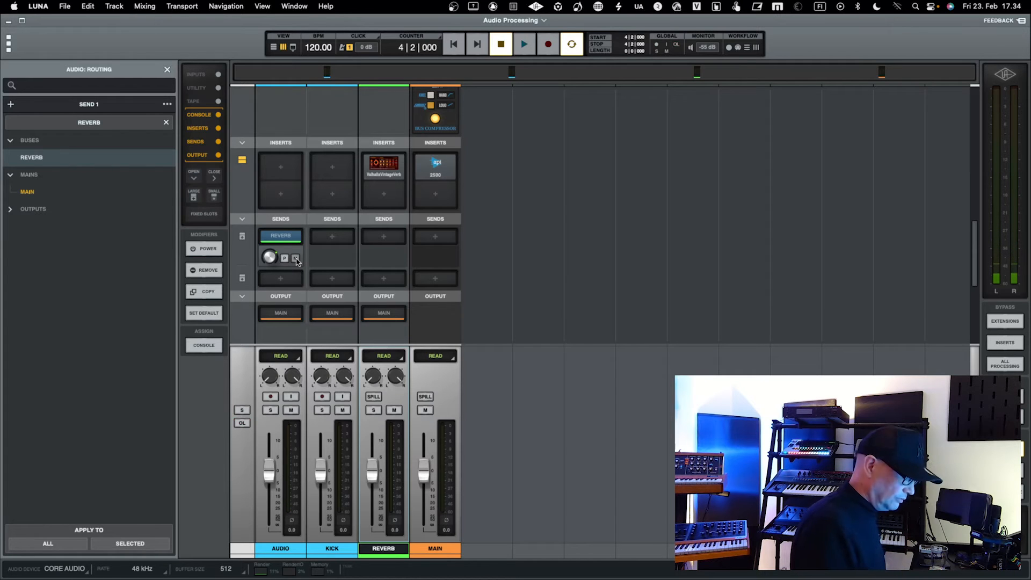
click(524, 44)
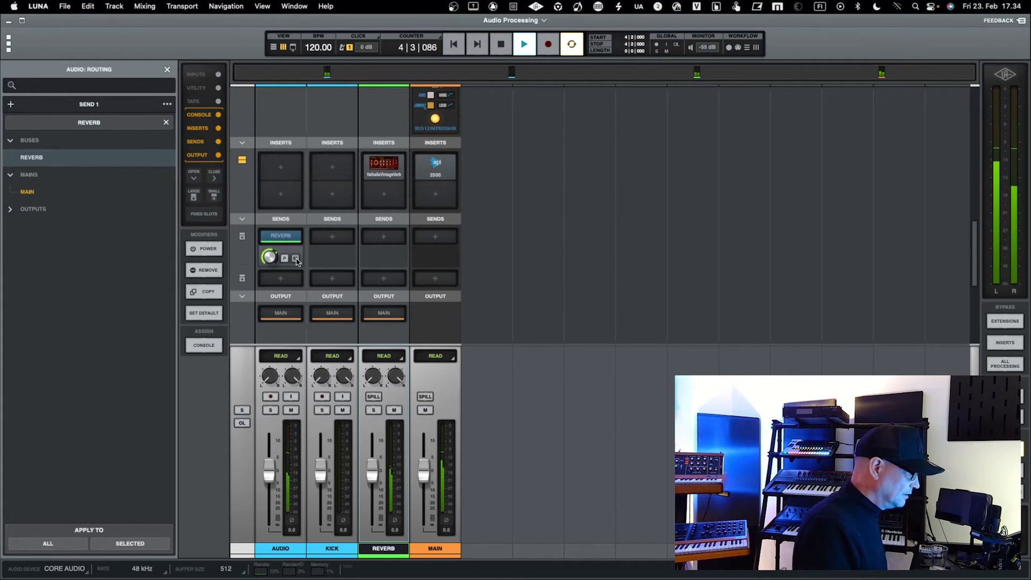
click(499, 44)
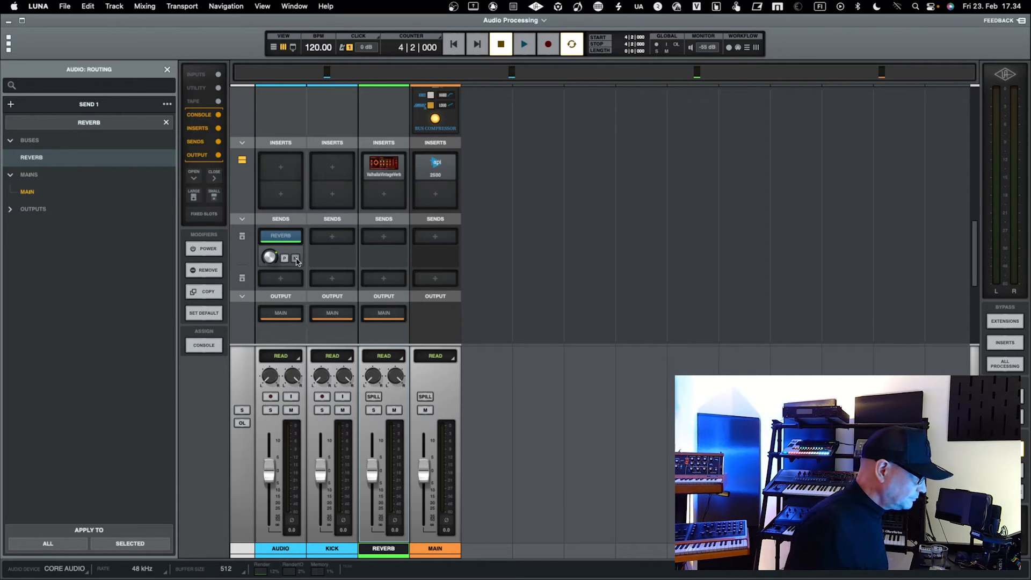
mouse_move(379, 235)
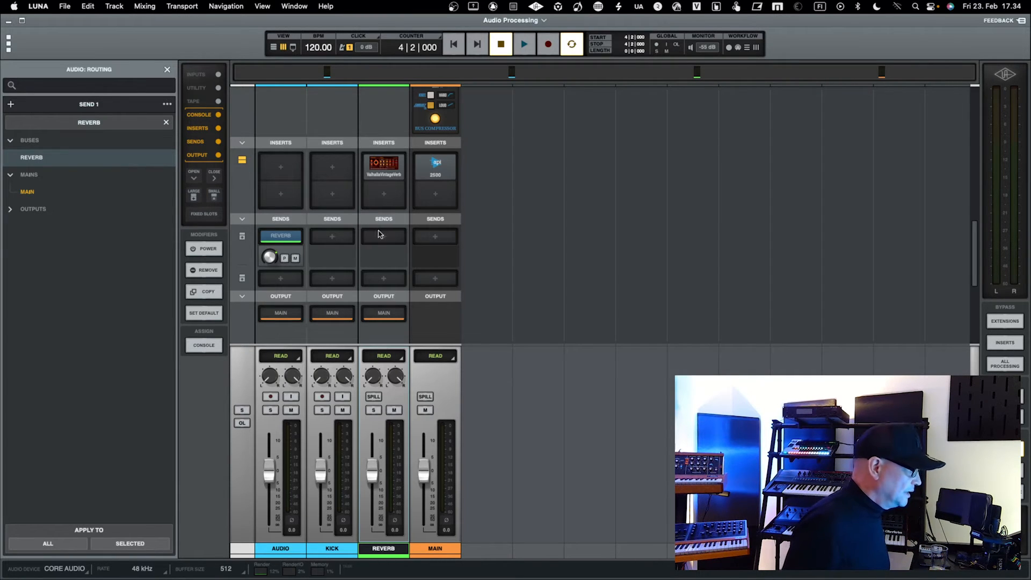
mouse_move(353, 258)
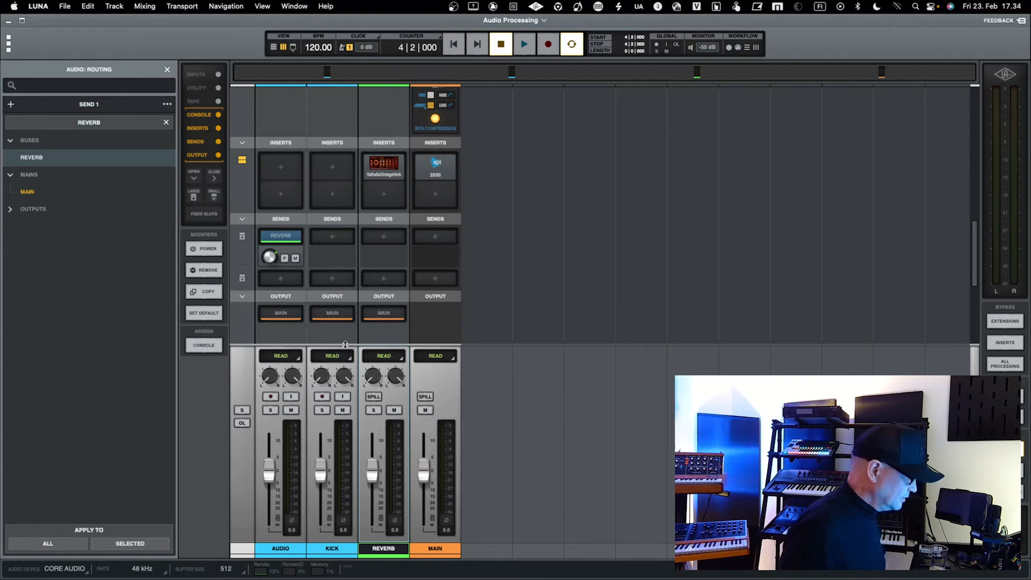
mouse_move(340, 225)
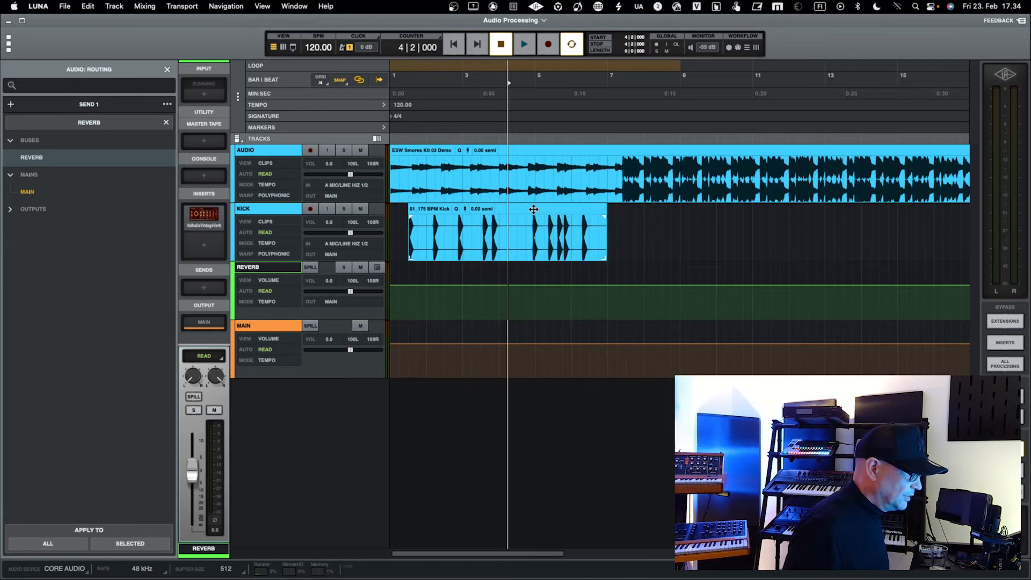
Select the Kick clip in the tracks view to make Kick current.
click(243, 209)
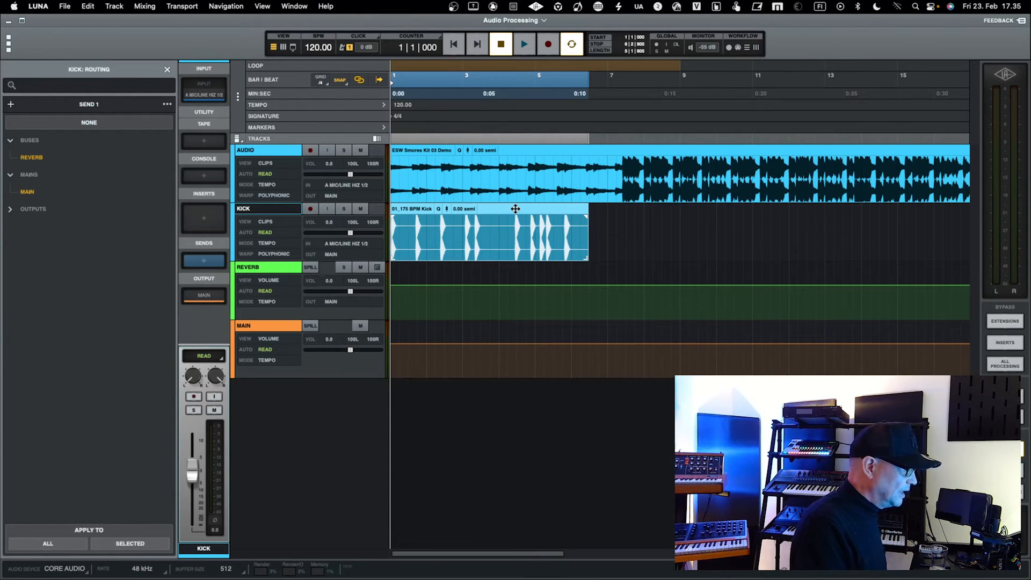
Set Audio to -6.7 dB, Kick -14.8 dB, Main -7.3 dB while playing.
click(203, 157)
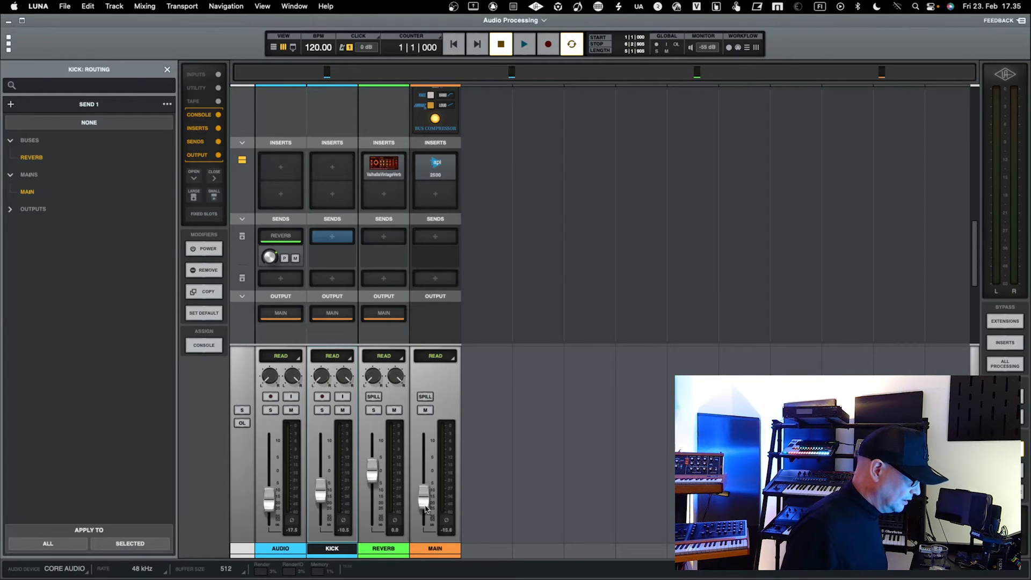
click(523, 46)
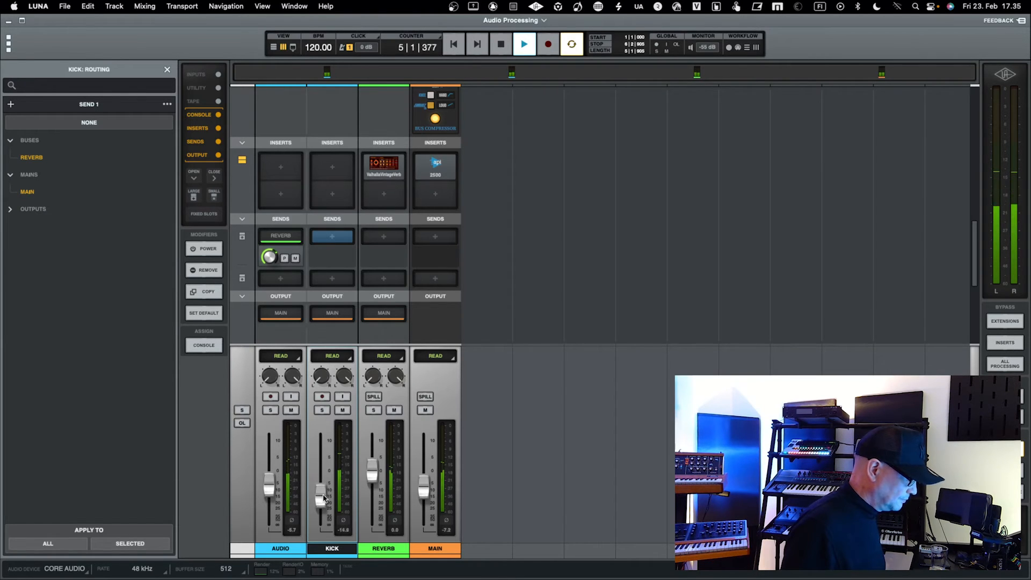
click(500, 44)
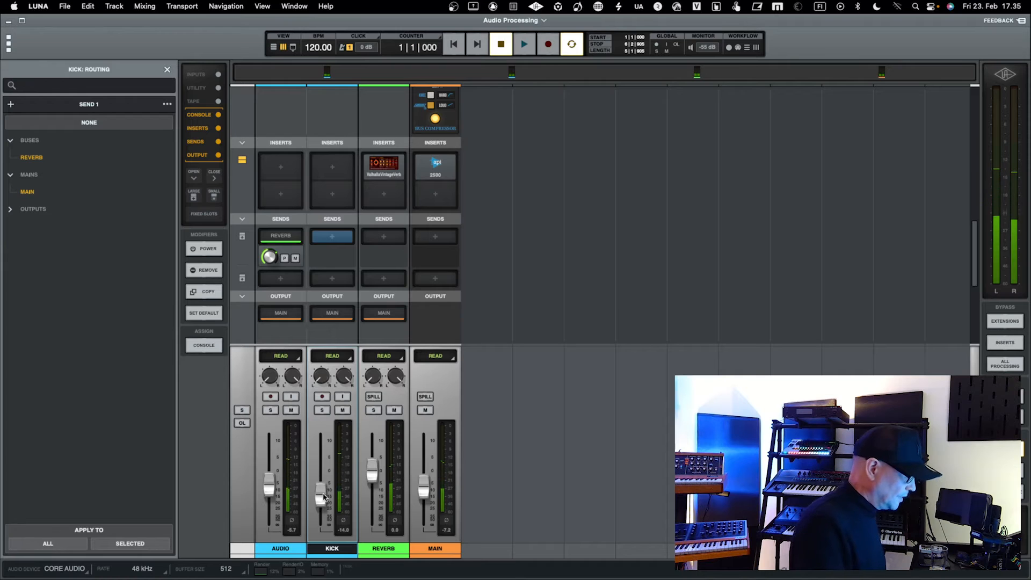
mouse_move(281, 339)
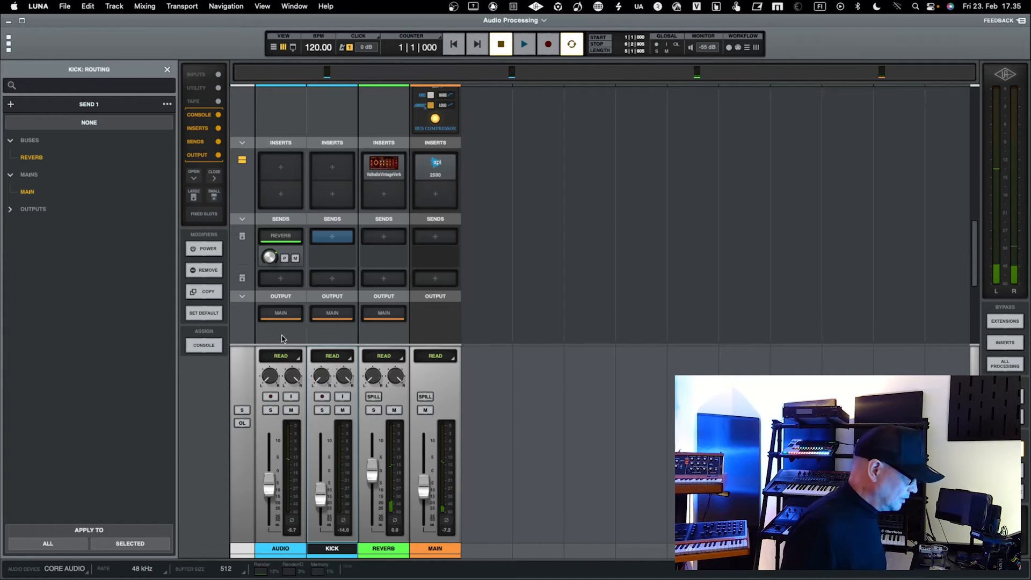
mouse_move(284, 355)
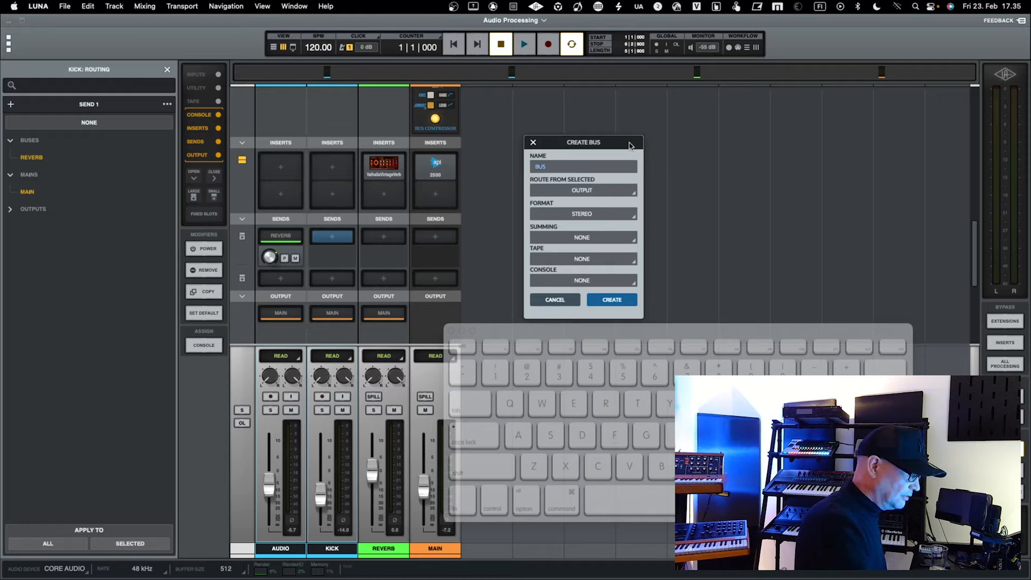
Confirm the BUS bus and verify Kick's output slot reads BUS.
click(610, 299)
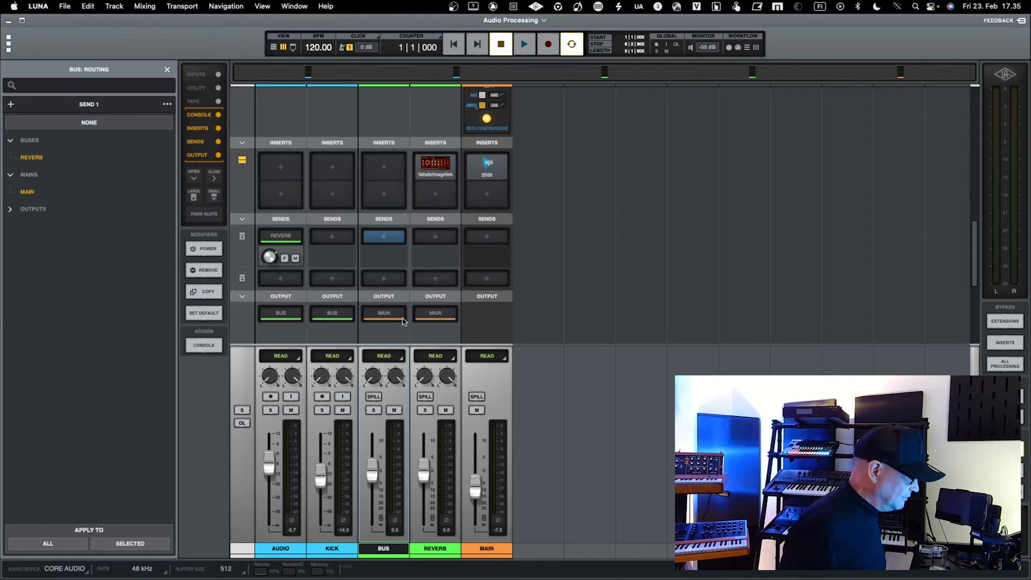
mouse_move(284, 317)
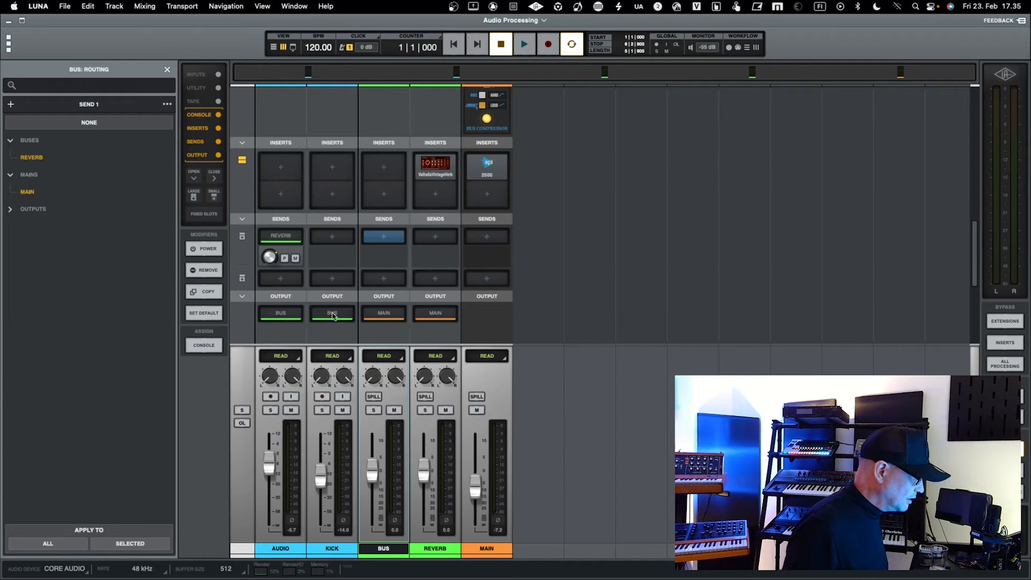
click(332, 312)
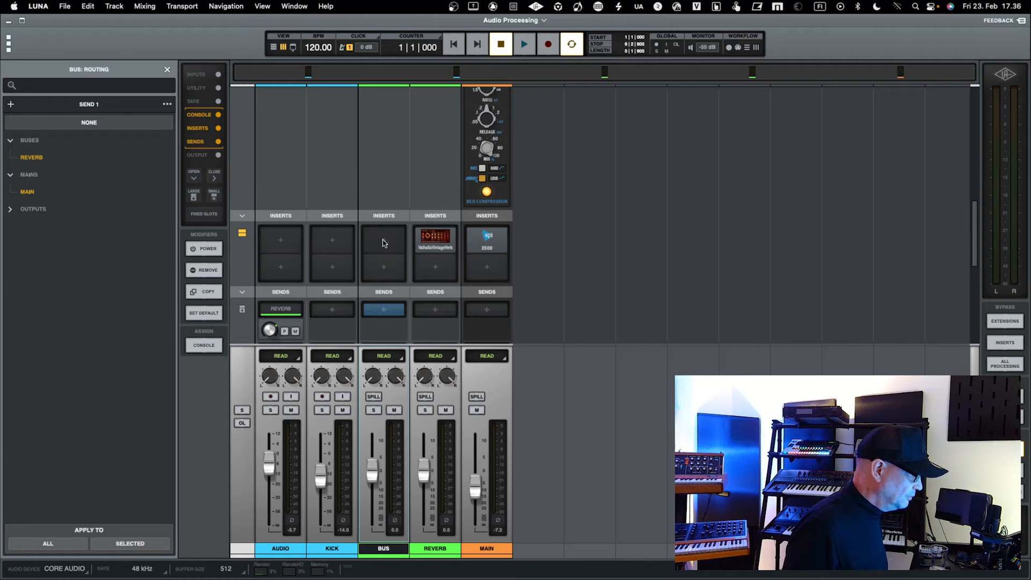
mouse_move(316, 255)
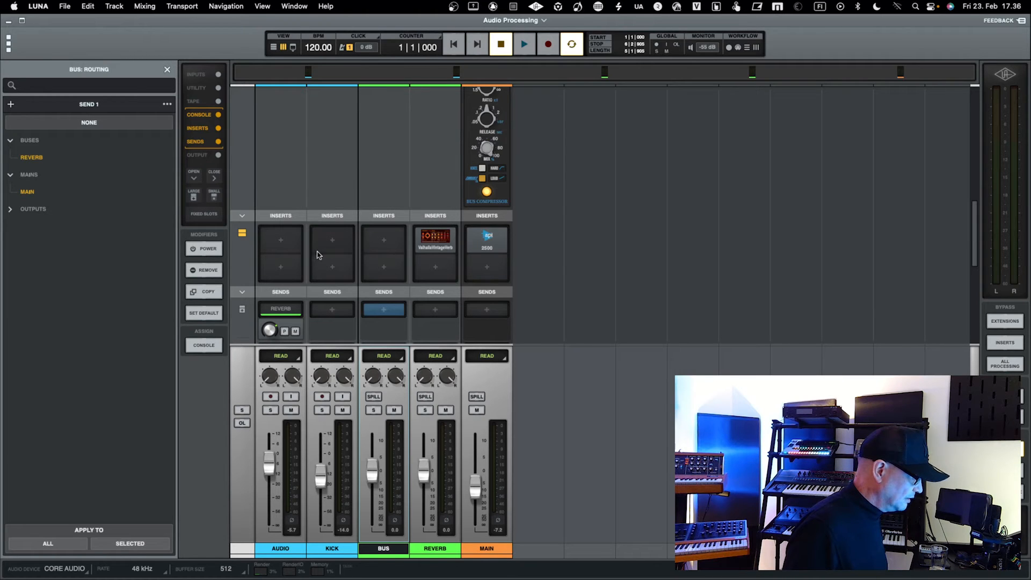
mouse_move(337, 306)
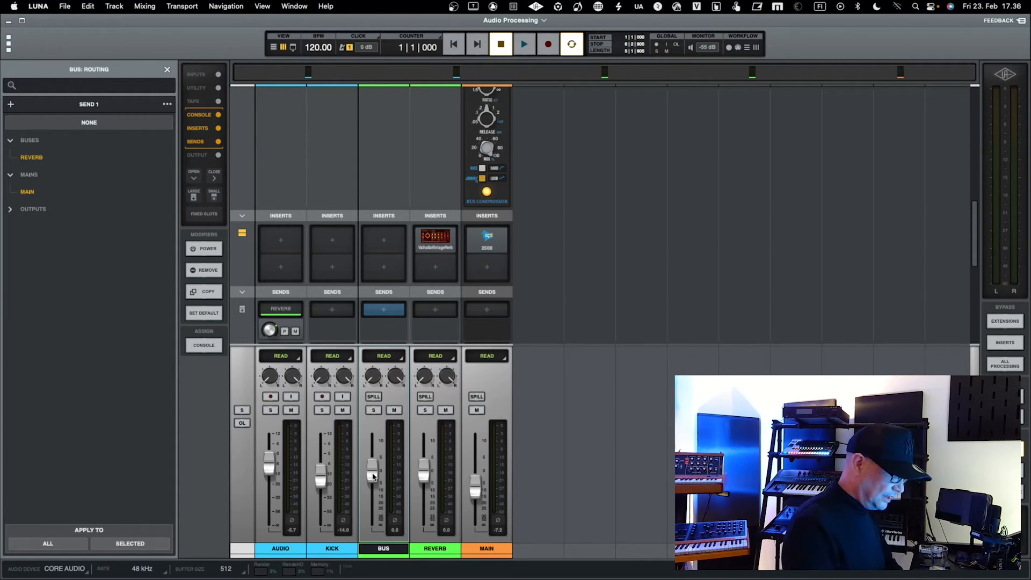
Play through the bus, lowering BUS to -10.6 dB and Kick to -22.4 dB.
click(524, 44)
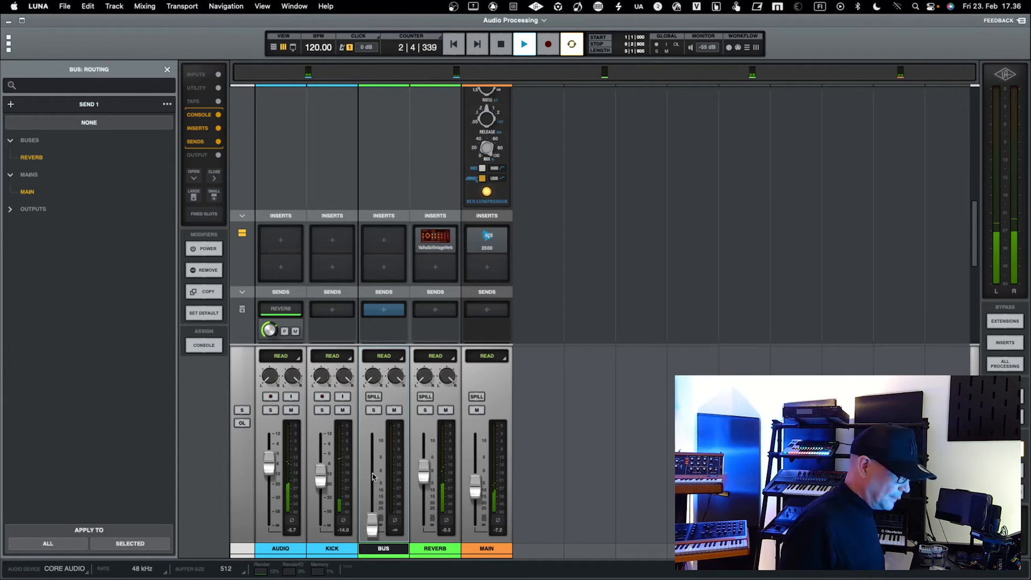
click(500, 44)
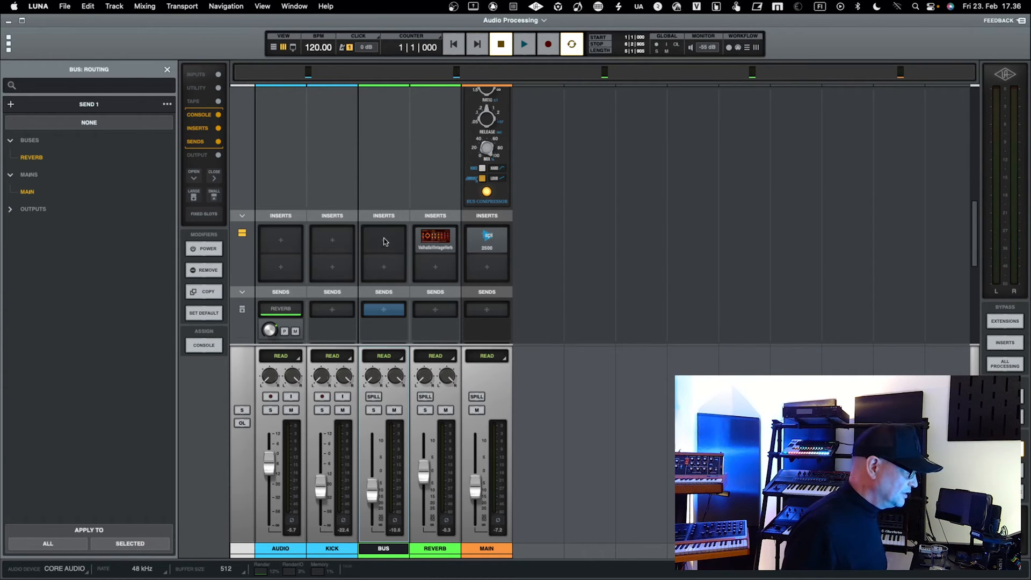
Load the 1176 Rev A Compressor on the BUS first insert and close its window.
click(384, 252)
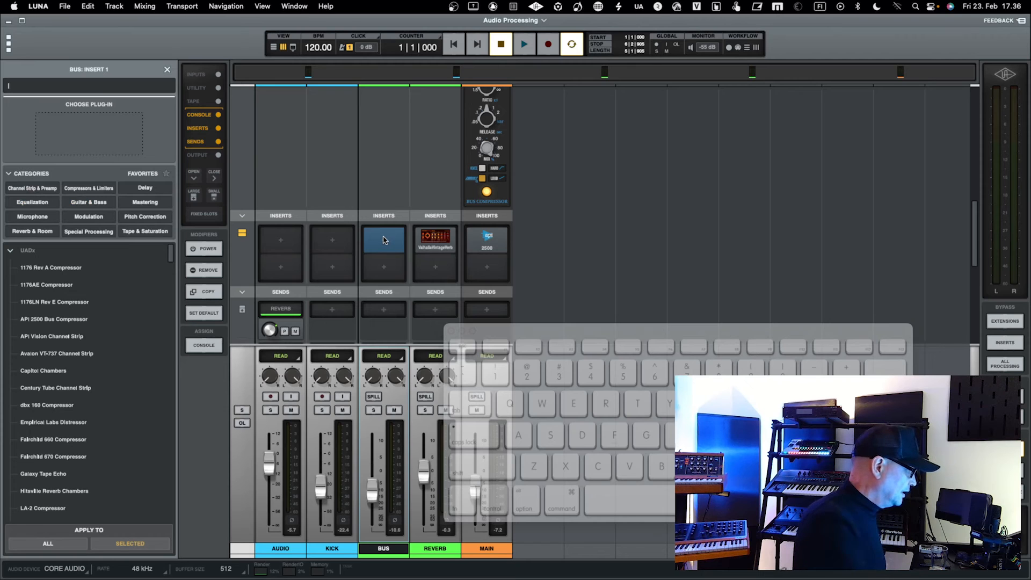
click(50, 267)
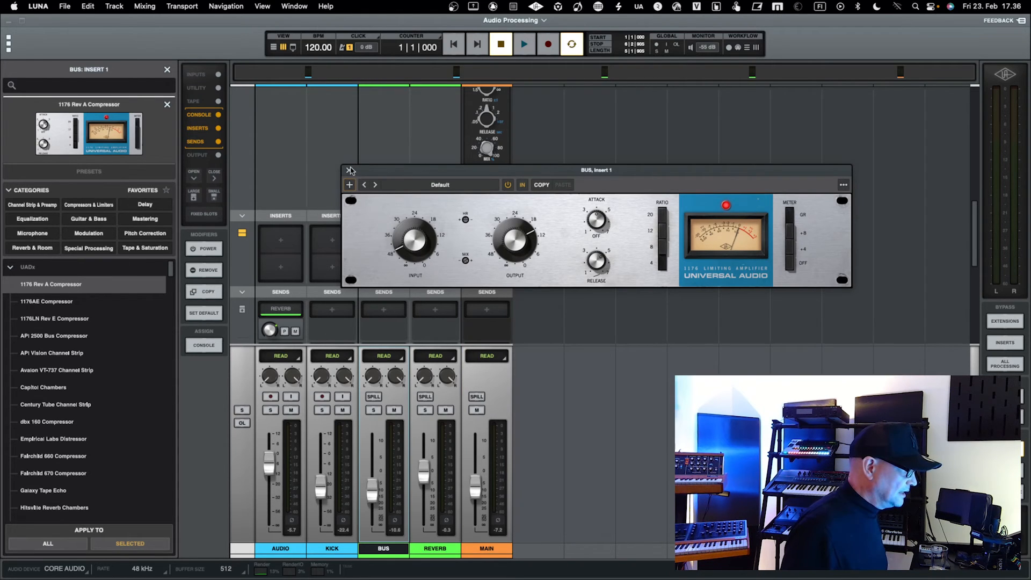
click(350, 170)
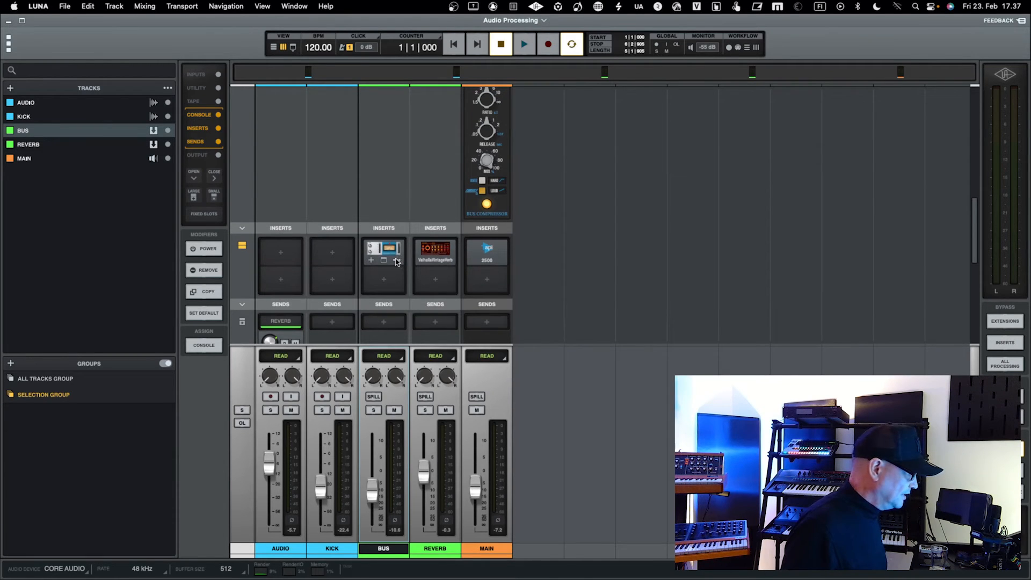
Delete the 1176 Rev A from the Bus inserts and open Audio's first insert slot.
click(204, 270)
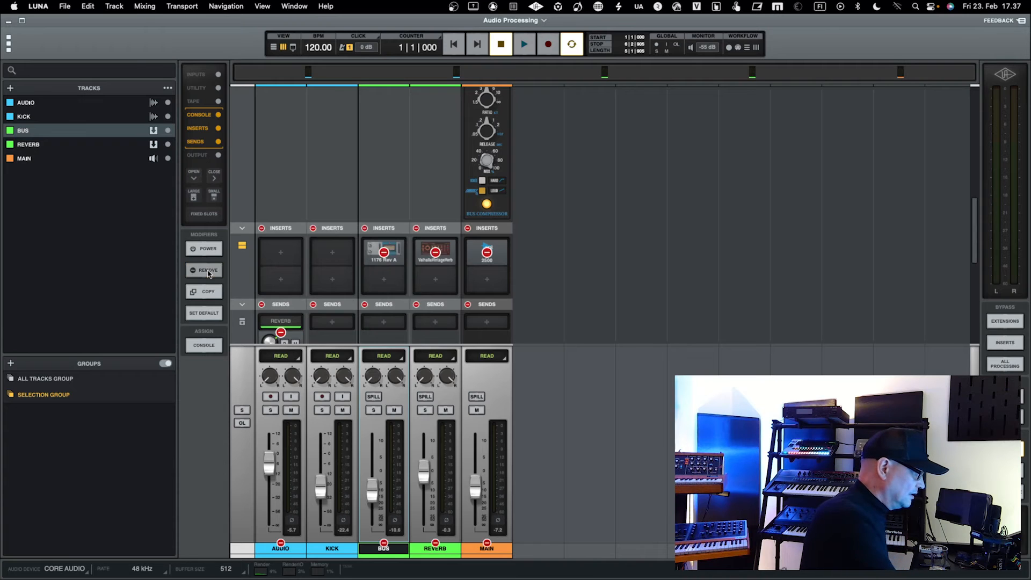
click(204, 270)
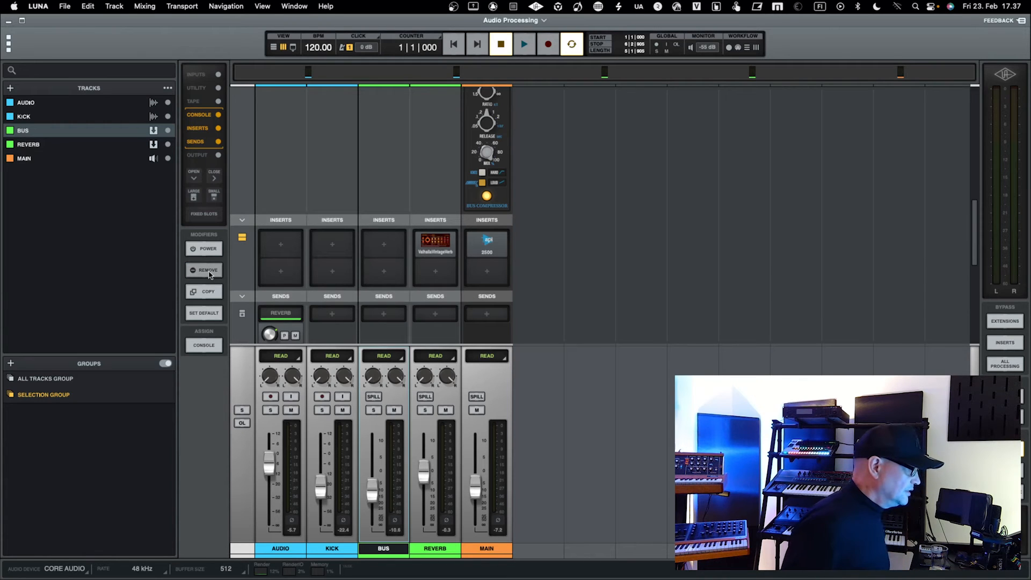
click(281, 252)
text(sl)
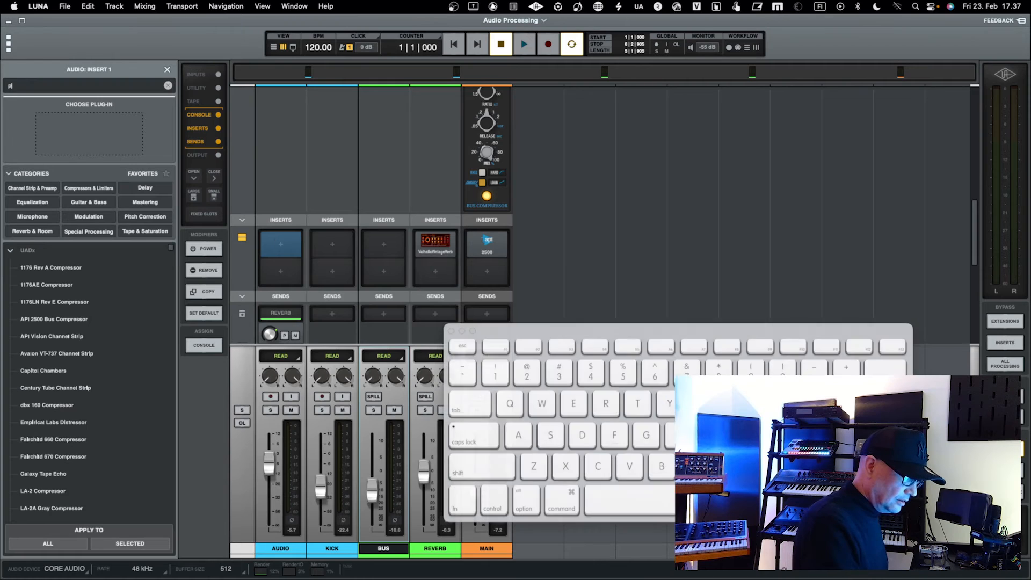
Search 'pro' to load FabFilter Pro-C 2 on Audio insert 1, then expand the Utility section.
text(ro)
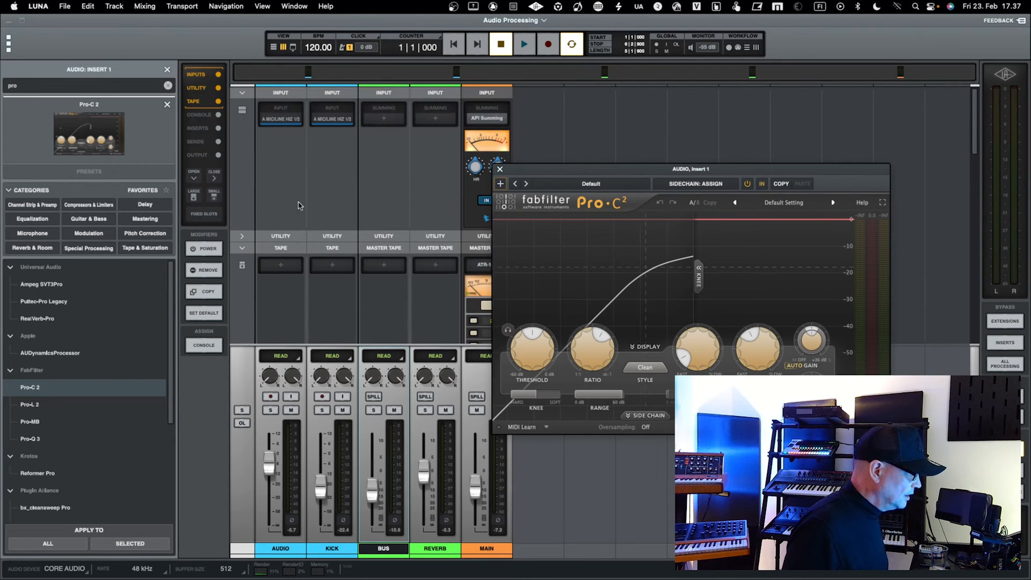
click(242, 237)
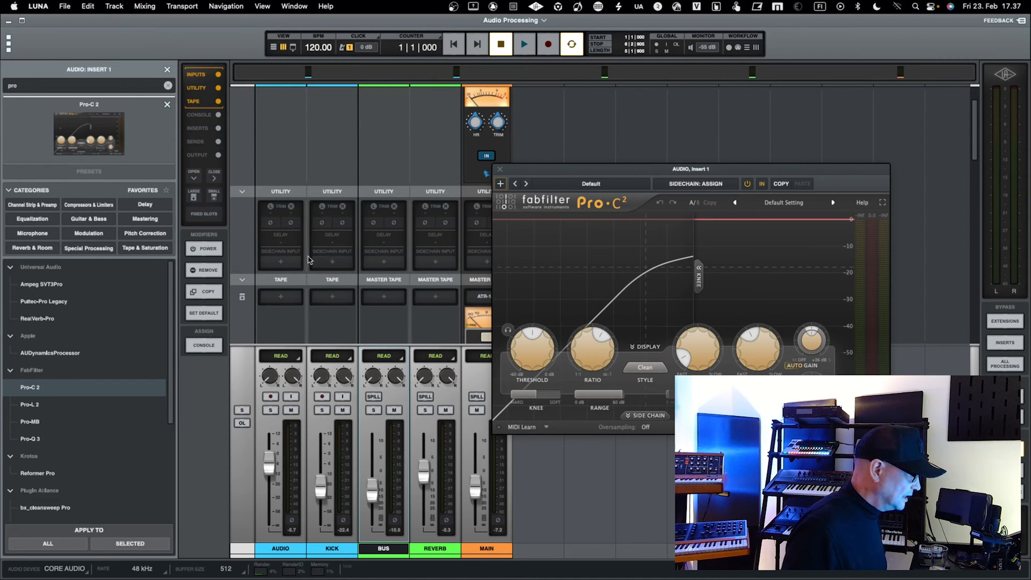
Set Audio's sidechain input to KICK, assigned to Insert 1: Pro-C 2.
click(695, 184)
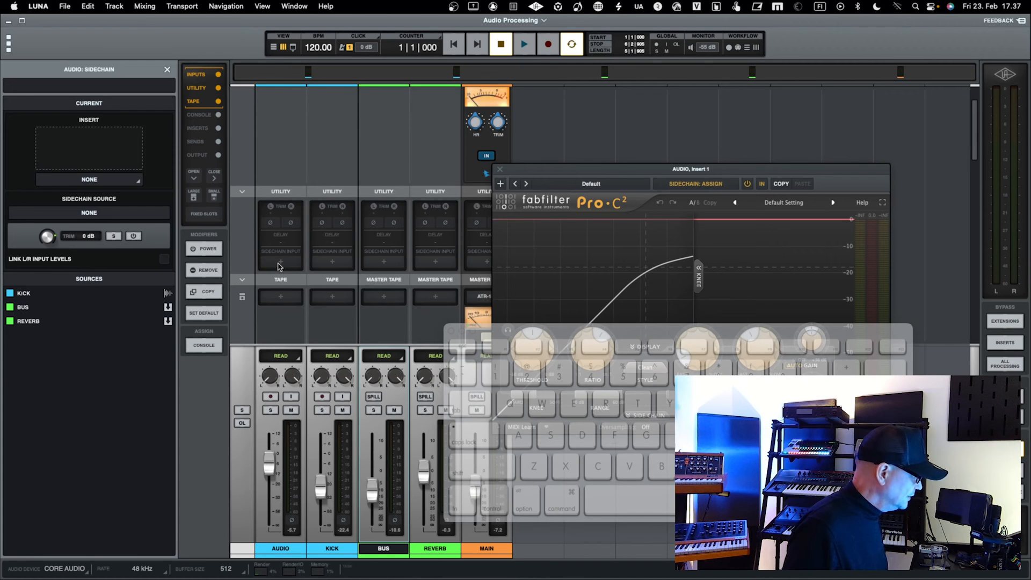
mouse_move(129, 169)
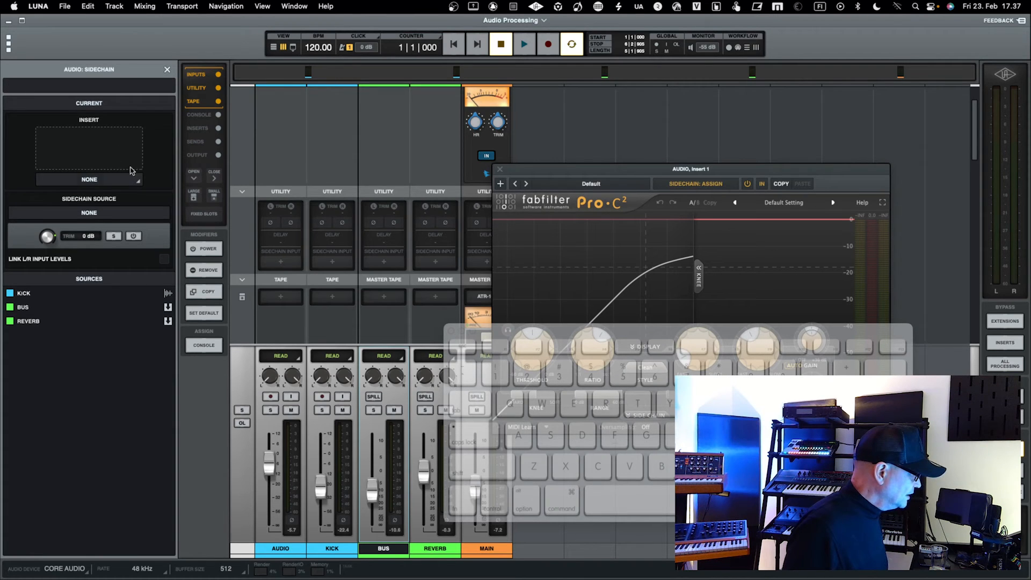
click(24, 293)
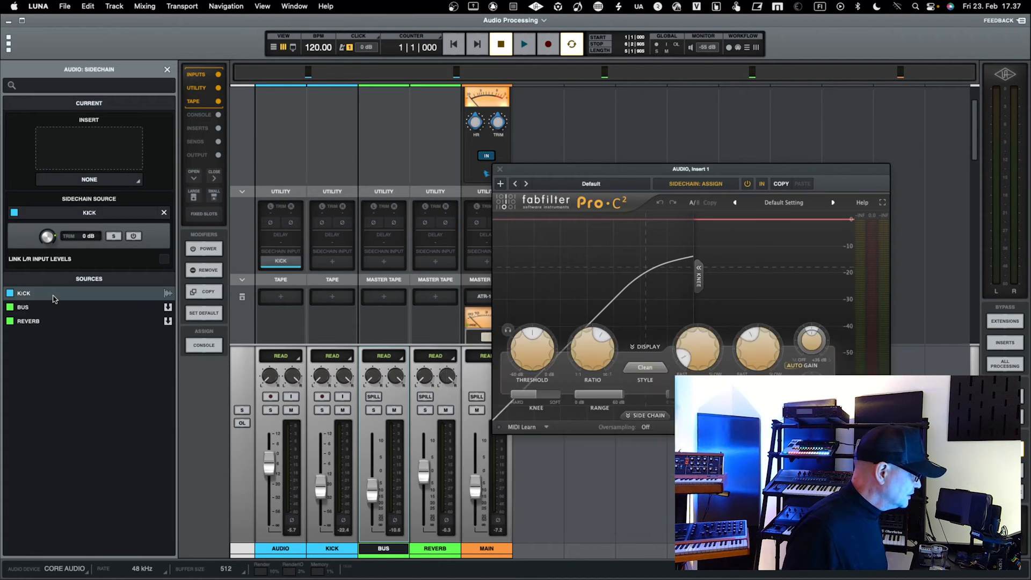
mouse_move(278, 204)
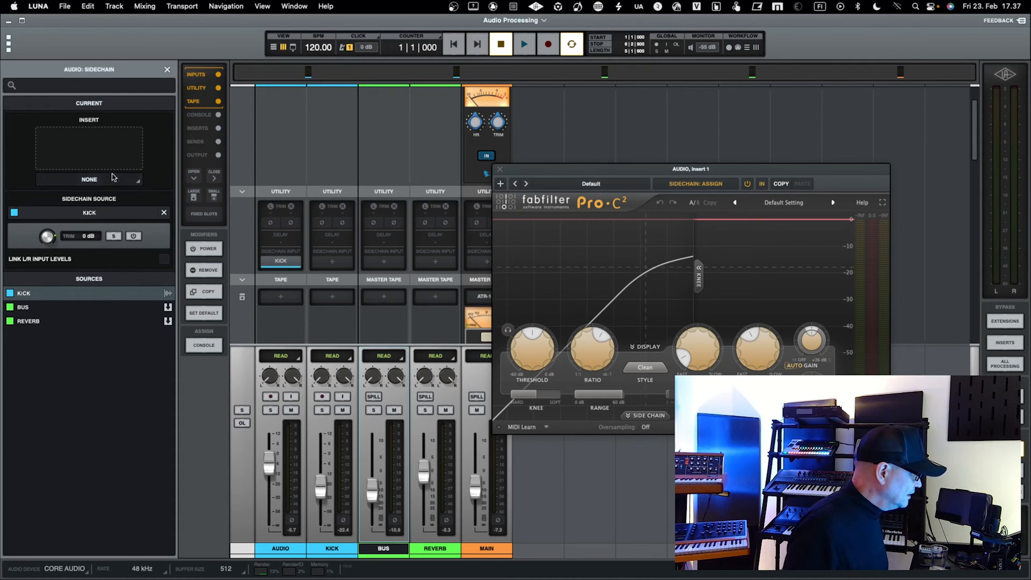
mouse_move(118, 175)
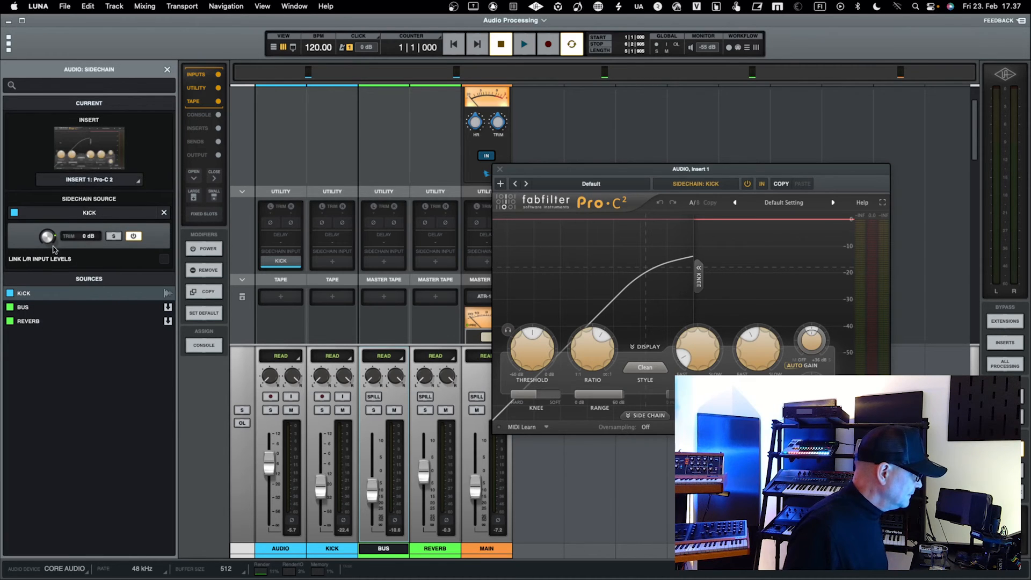
mouse_move(152, 272)
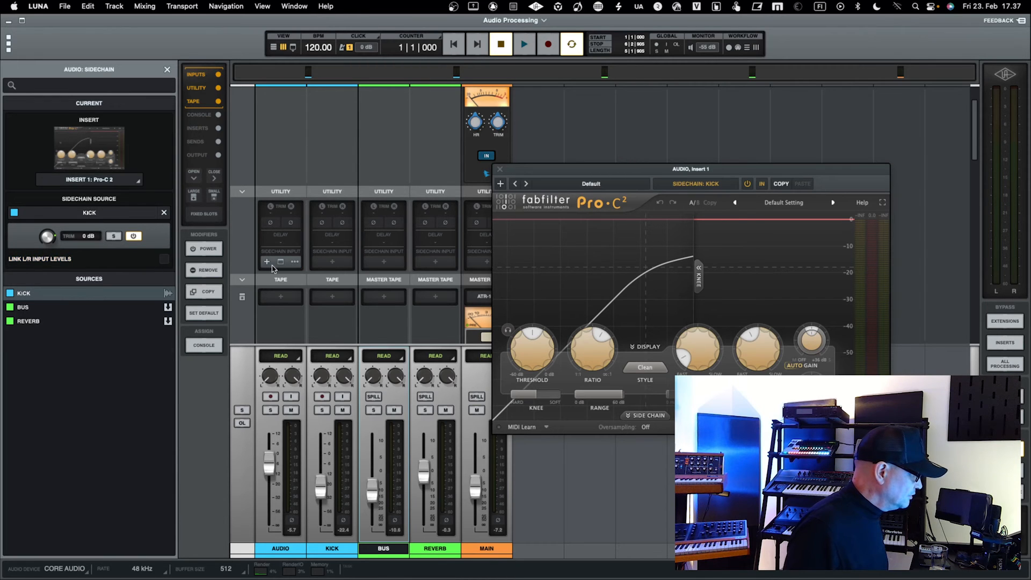
click(266, 262)
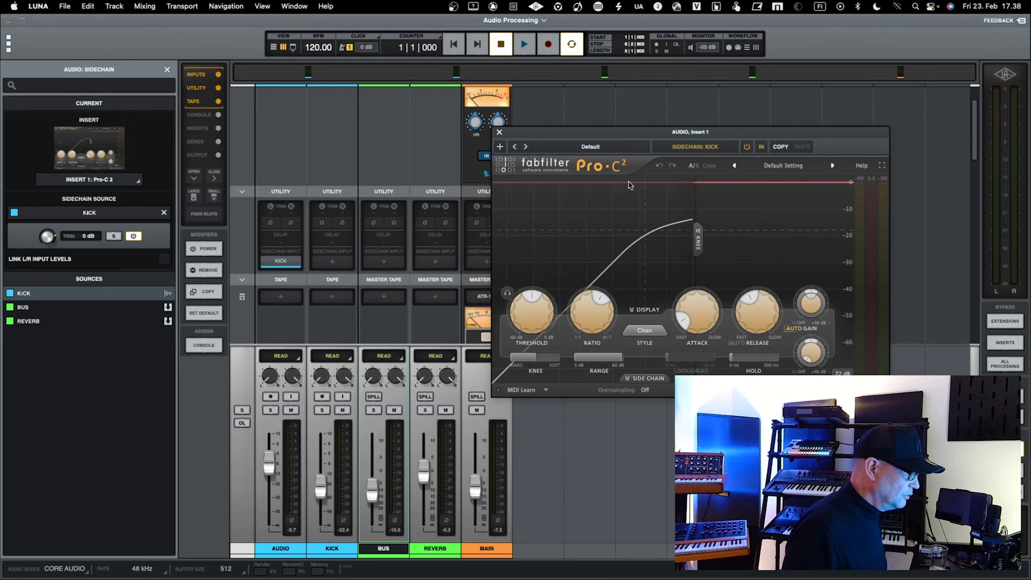
Open Pro-C 2's Side Chain panel and switch it to the Ext input.
click(648, 378)
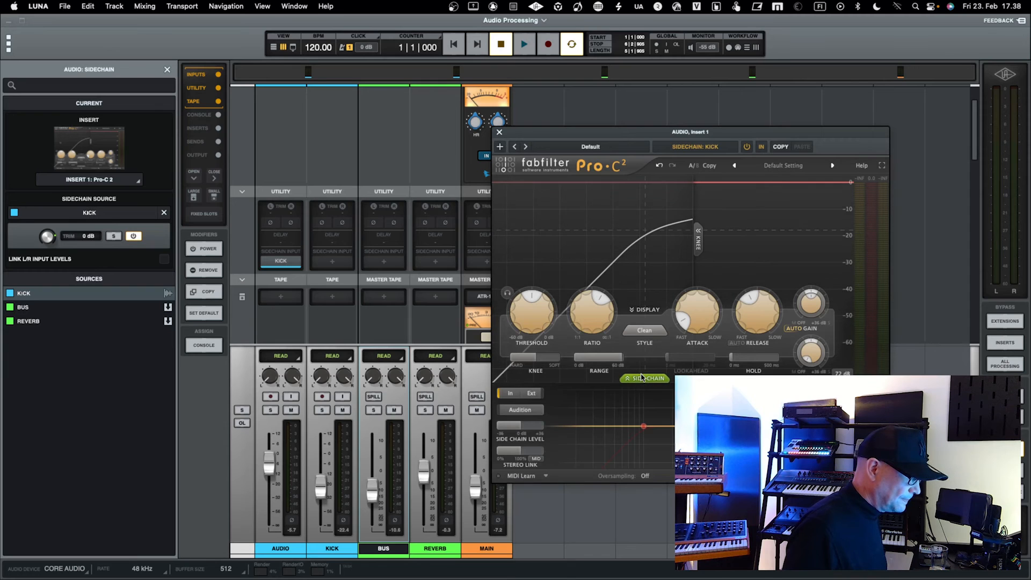
click(530, 392)
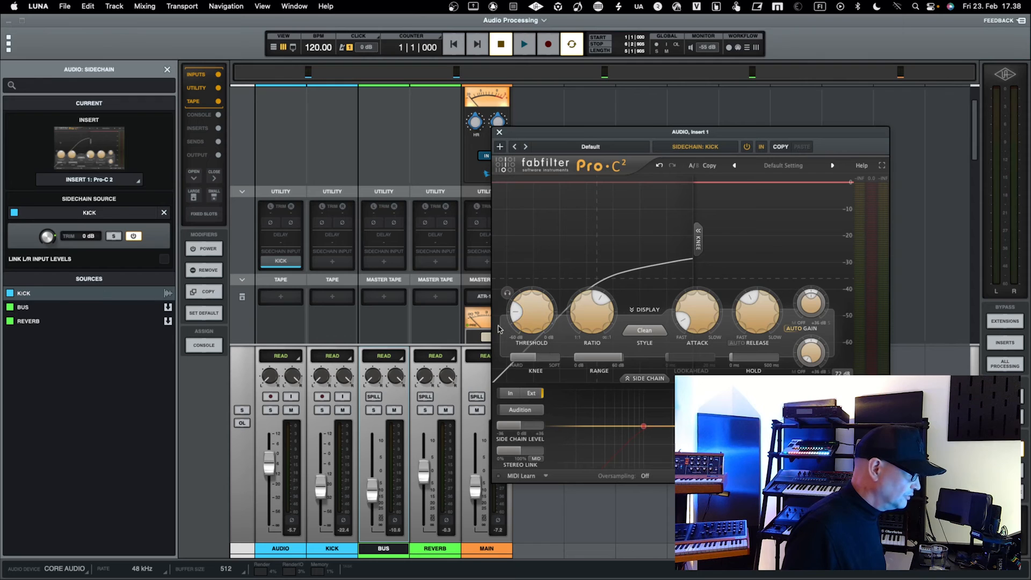
mouse_move(538, 292)
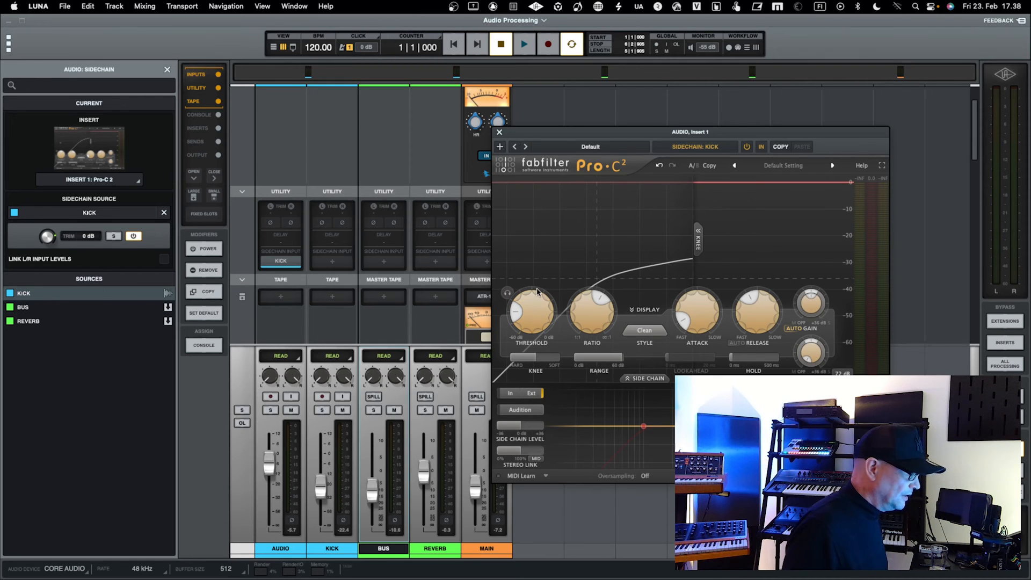
mouse_move(577, 337)
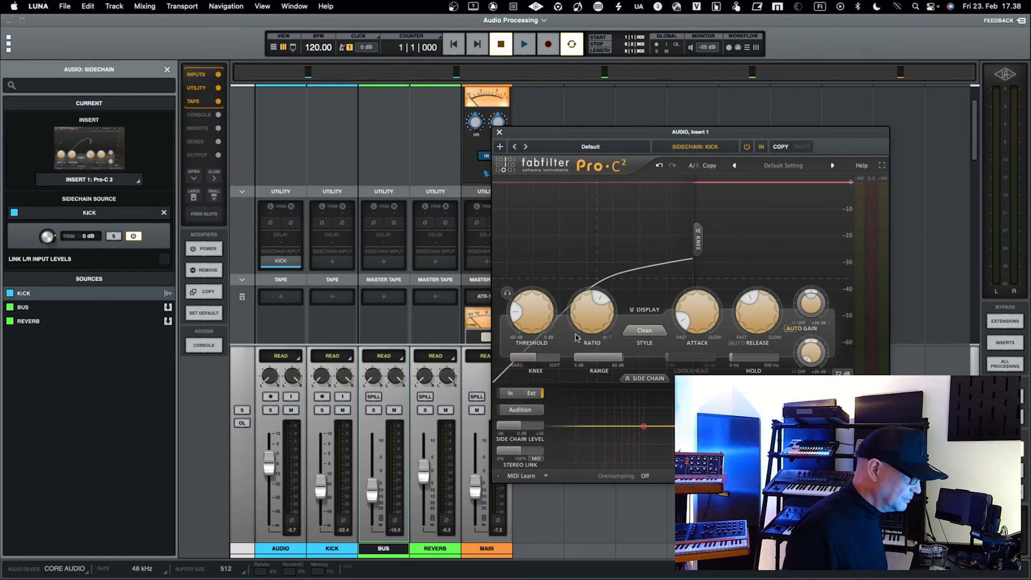
mouse_move(662, 217)
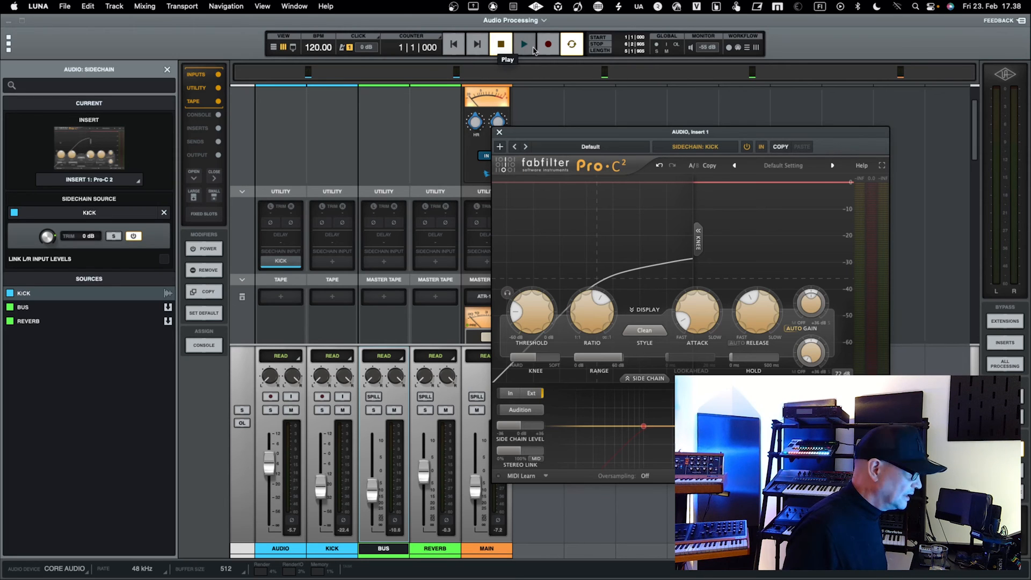
Start playback to hear the Kick ducking the Audio track.
click(523, 44)
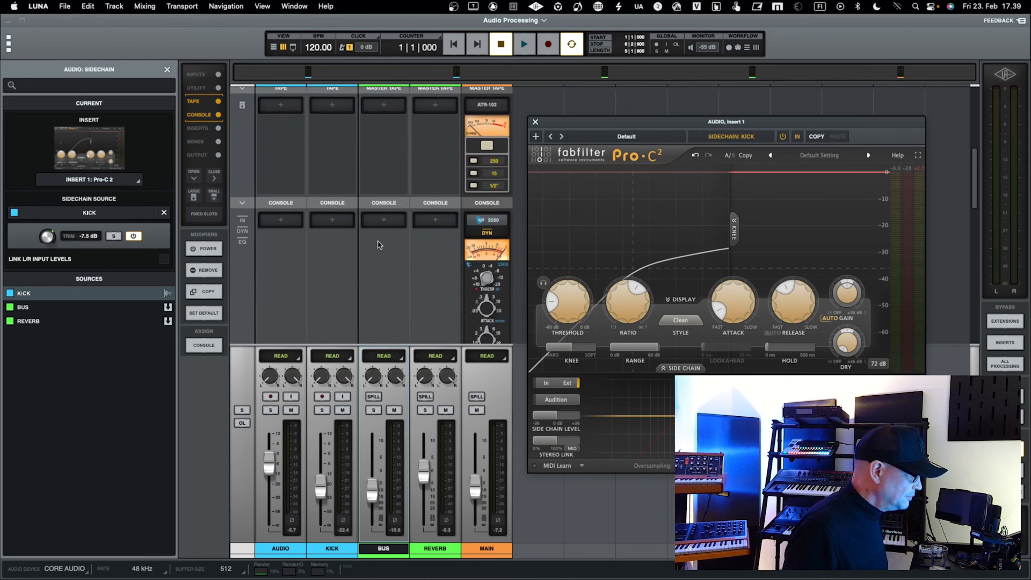
Turn on the mixer's Inserts, Sends and Output sections.
click(196, 128)
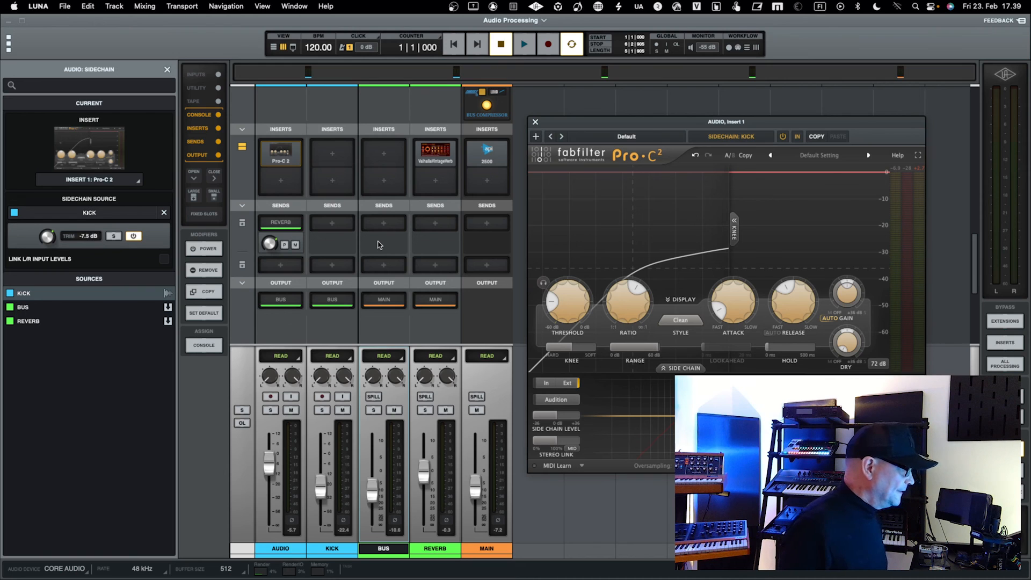
mouse_move(515, 190)
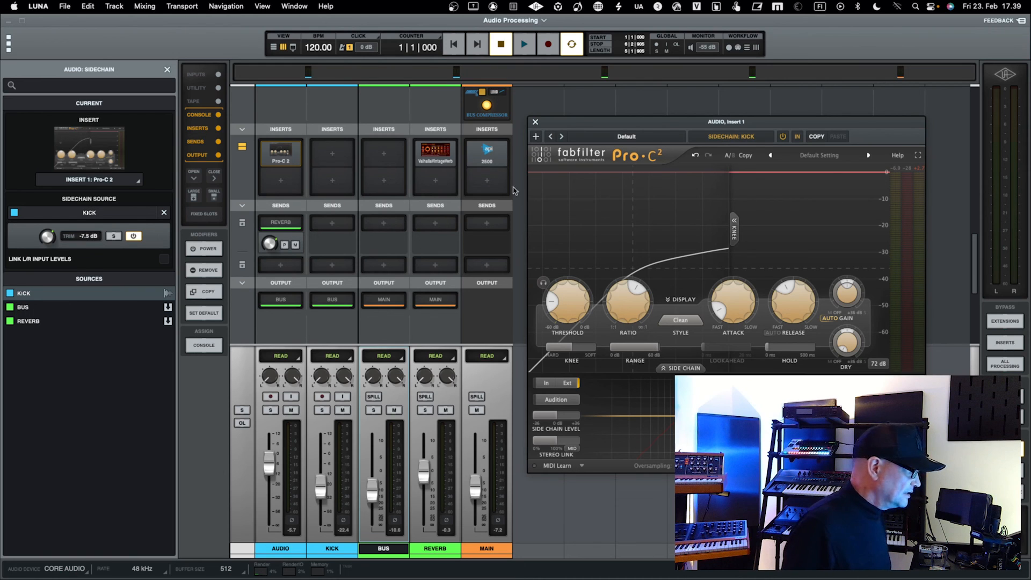
mouse_move(460, 334)
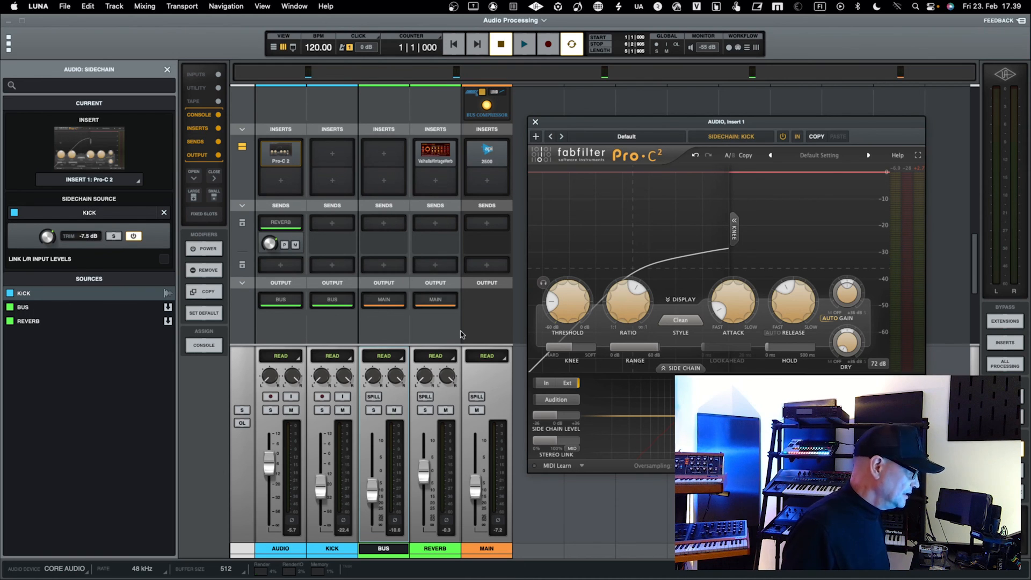